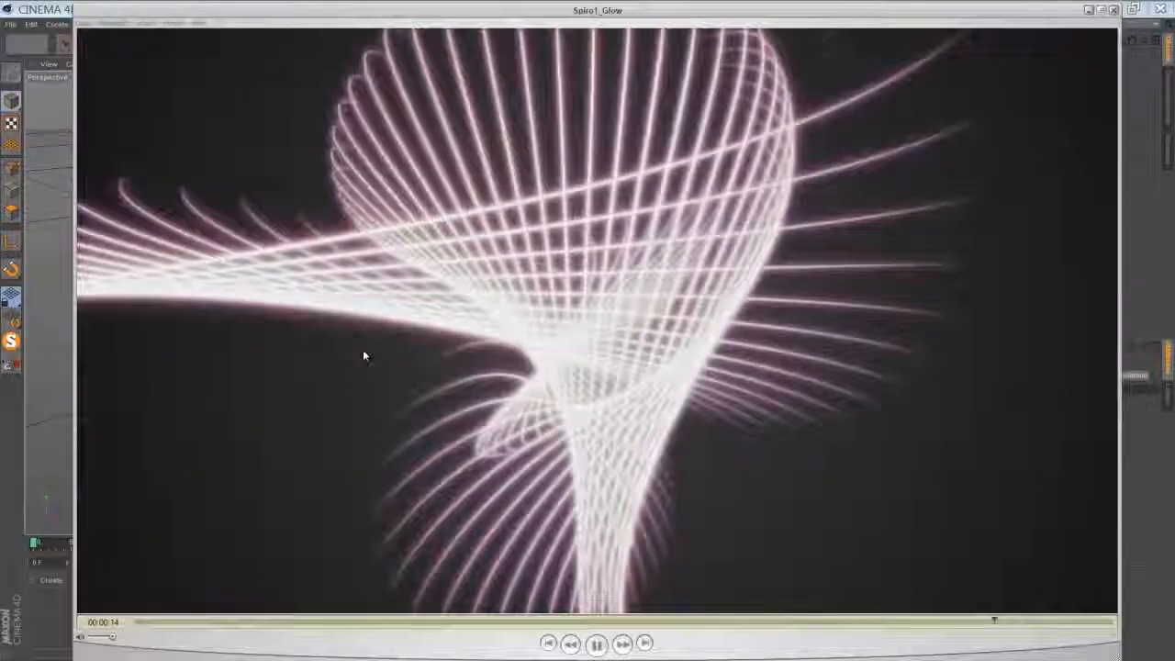
# Close the Picture Viewer preview of the finished glowing swirl animation
pyautogui.click(547, 643)
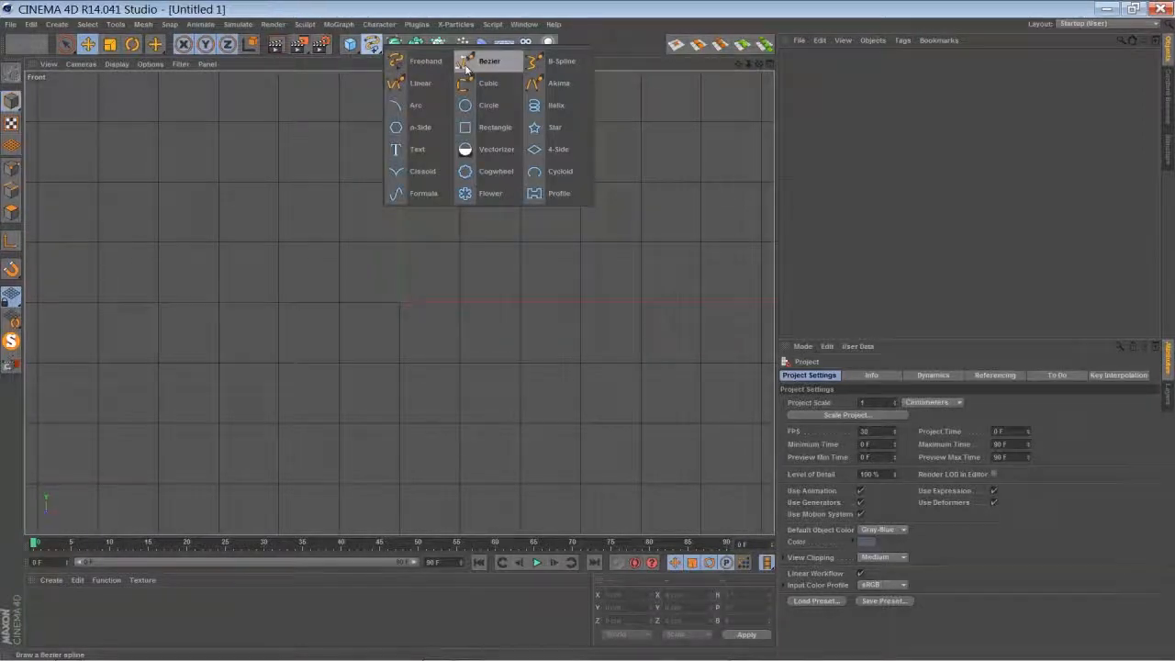
# Draw a smooth curving Bezier spline in the front viewport
pyautogui.click(488, 60)
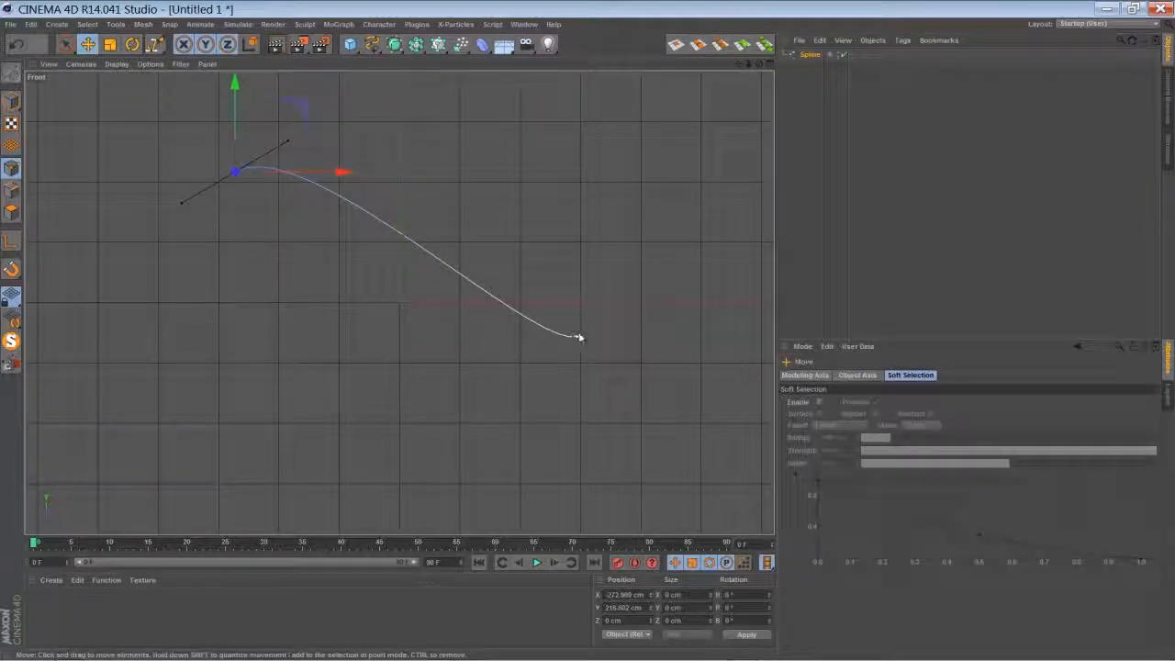
pyautogui.moveTo(235, 170); pyautogui.dragTo(577, 335)
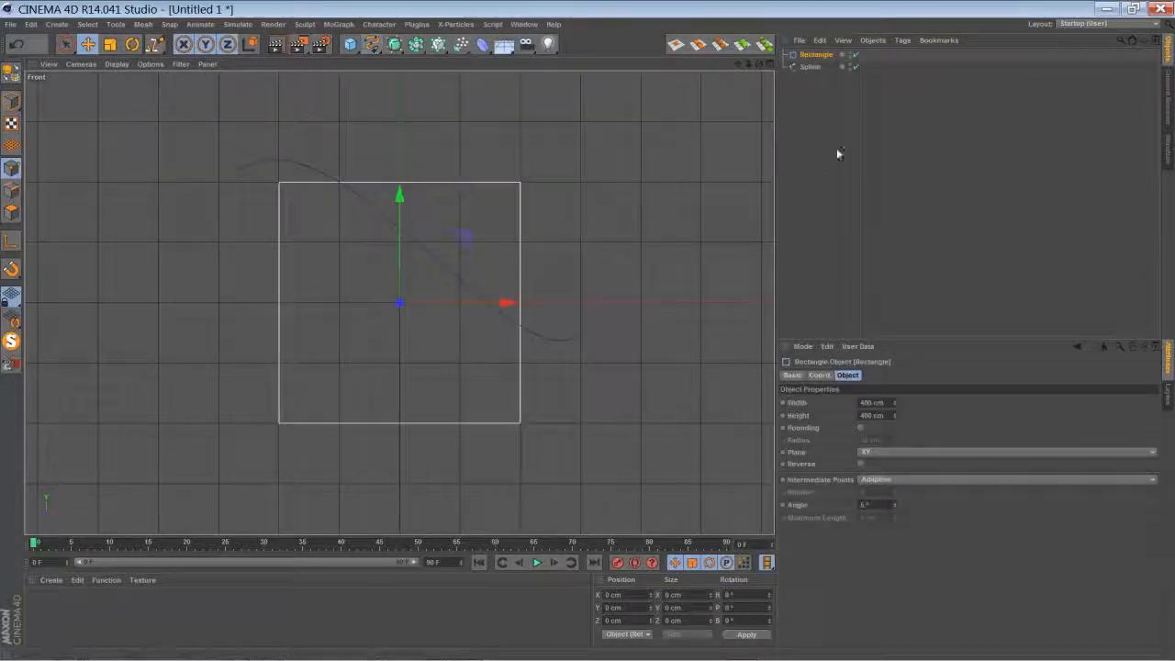
# Add a Sweep NURBS generator and view it in perspective
pyautogui.click(393, 45)
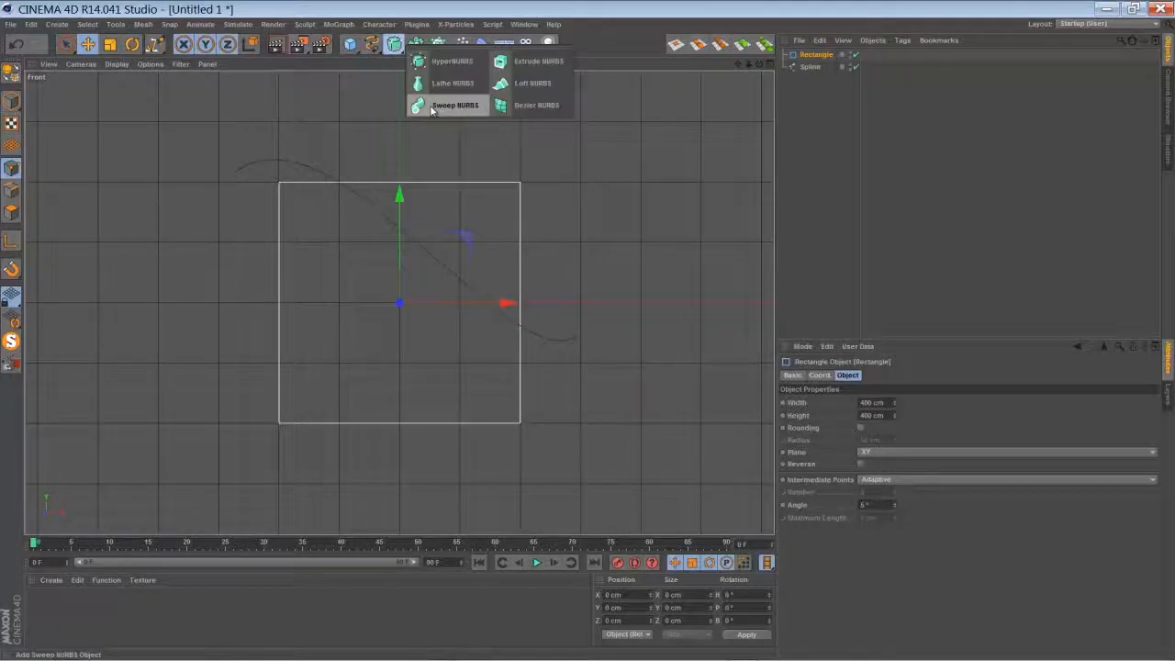
pyautogui.click(455, 104)
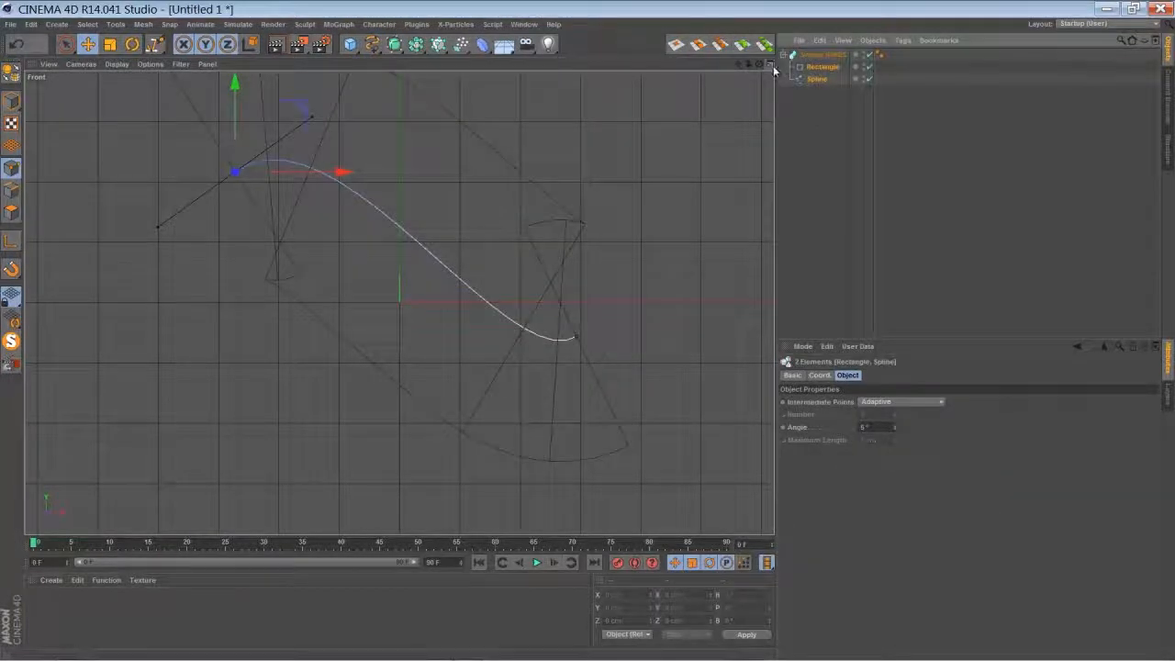
pyautogui.click(765, 62)
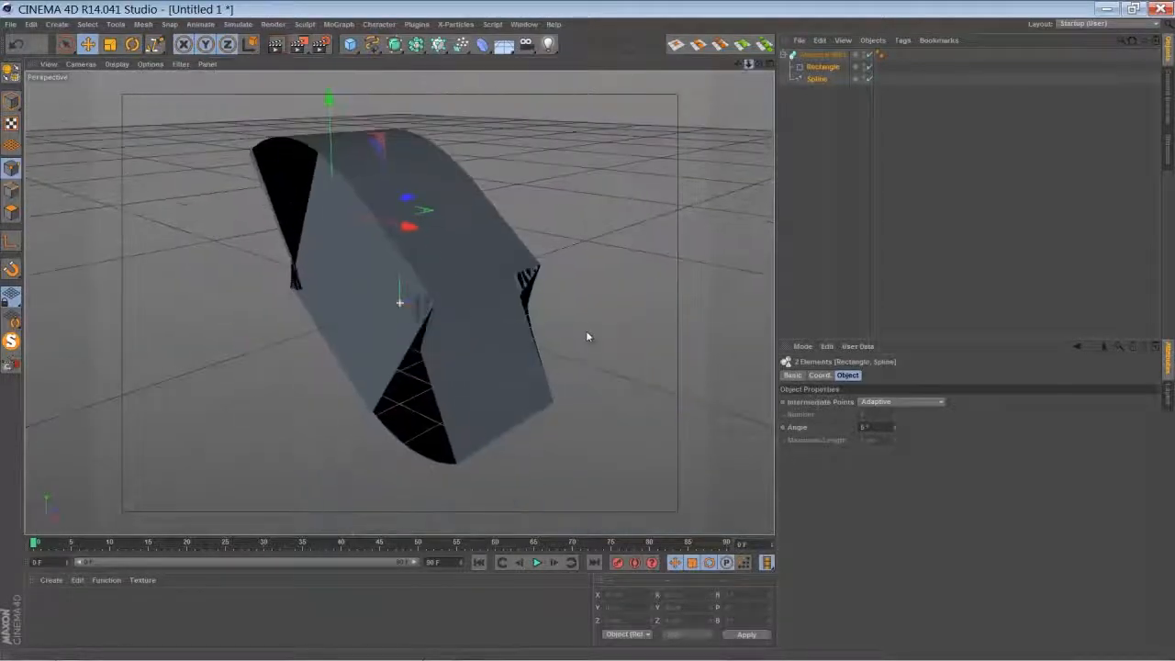
# Sweep the rectangle along the spline and shrink the rectangle to 2 cm
pyautogui.click(822, 66)
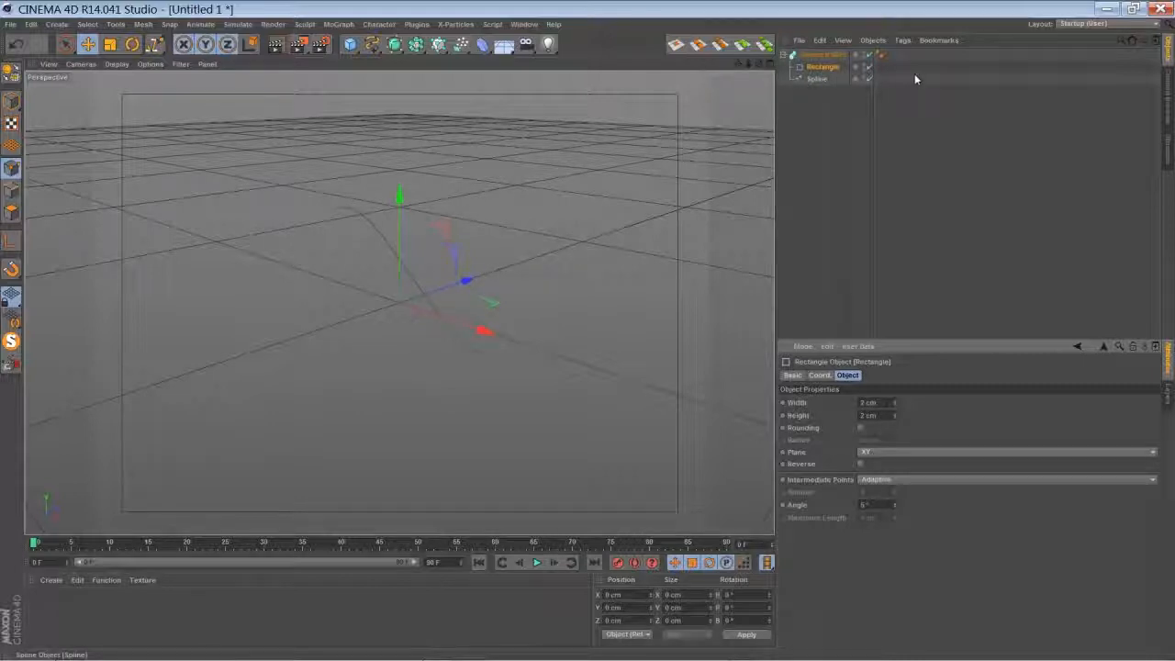
pyautogui.click(822, 66)
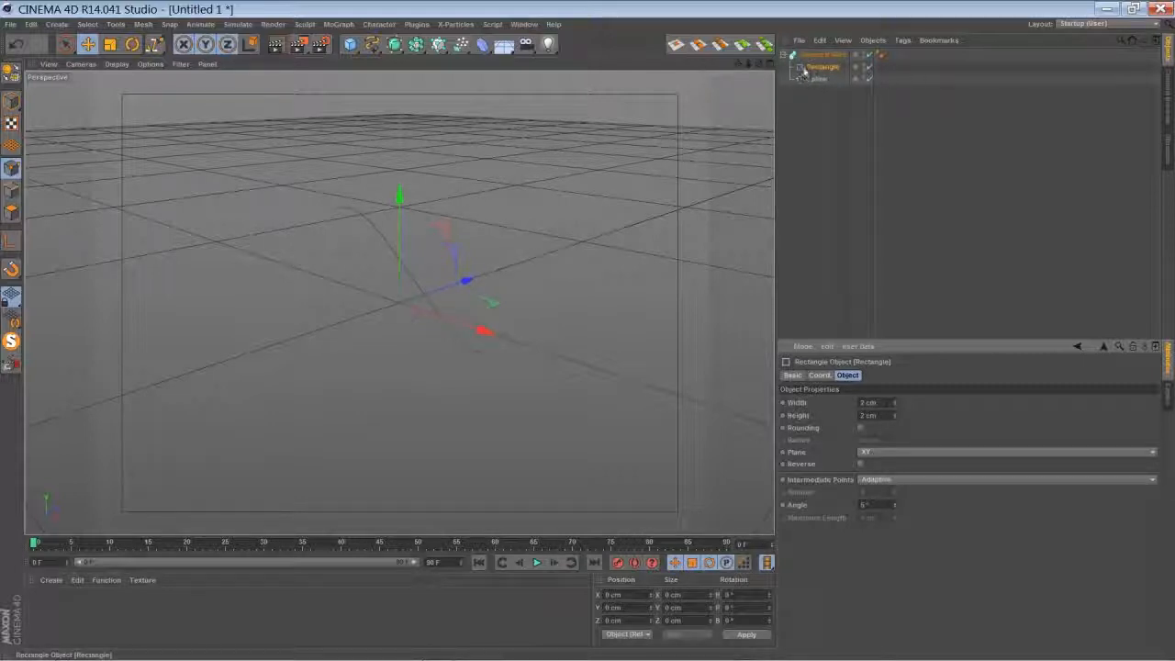
pyautogui.click(815, 77)
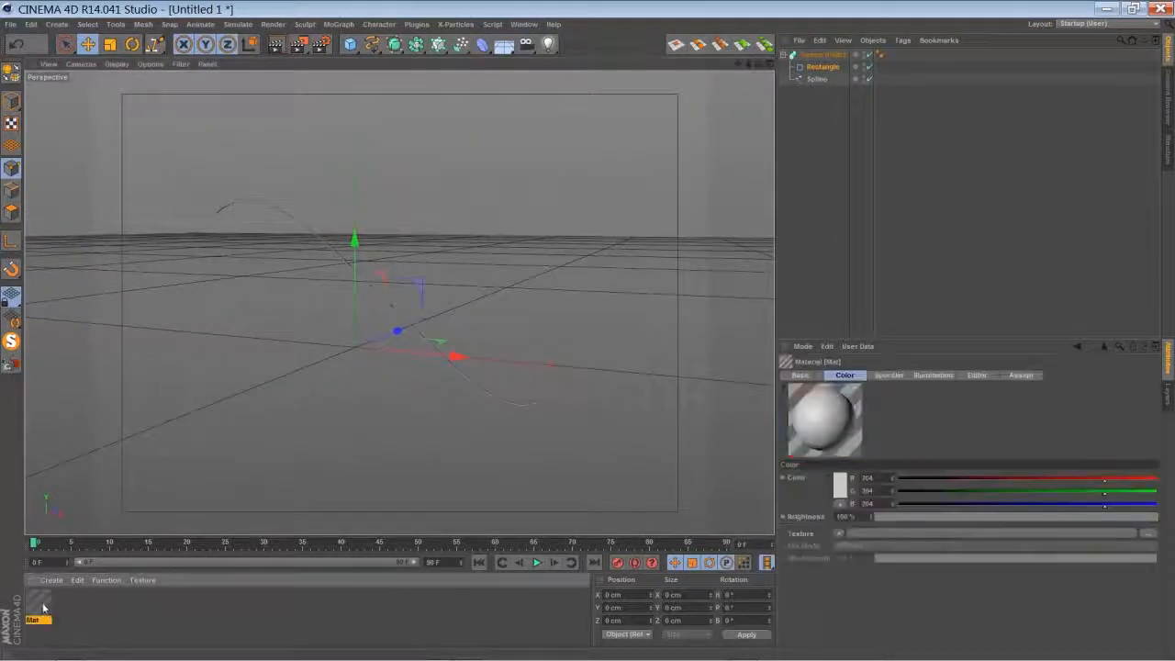
# Create a new red material and assign it to the Sweep NURBS strand
pyautogui.doubleClick(38, 614)
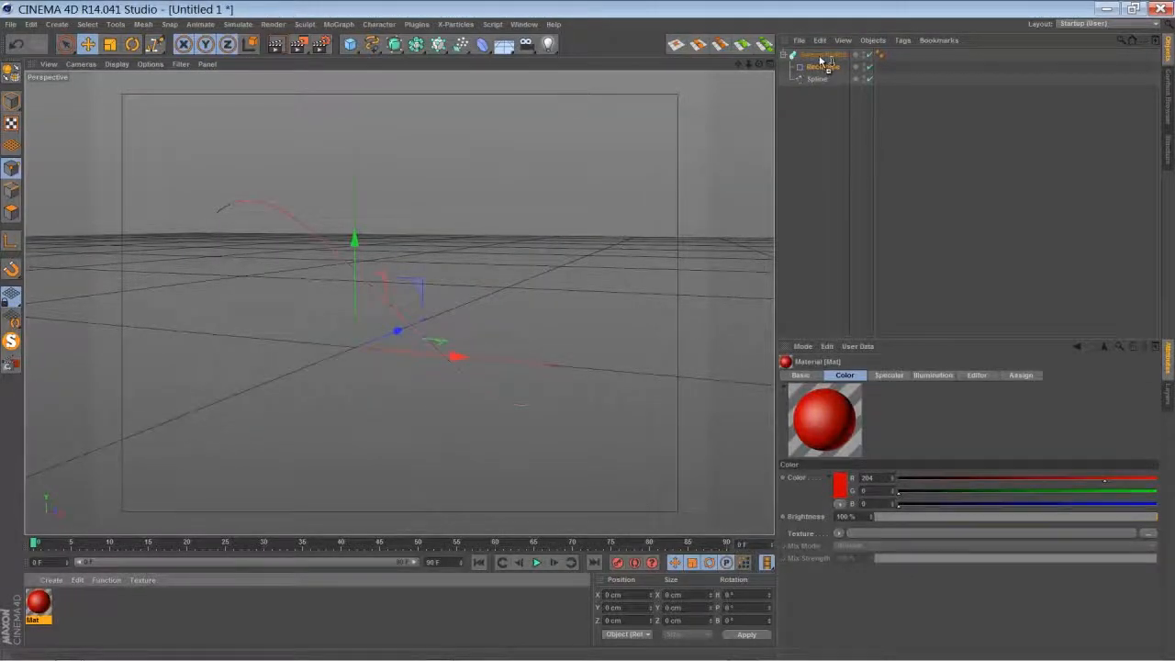
pyautogui.click(890, 53)
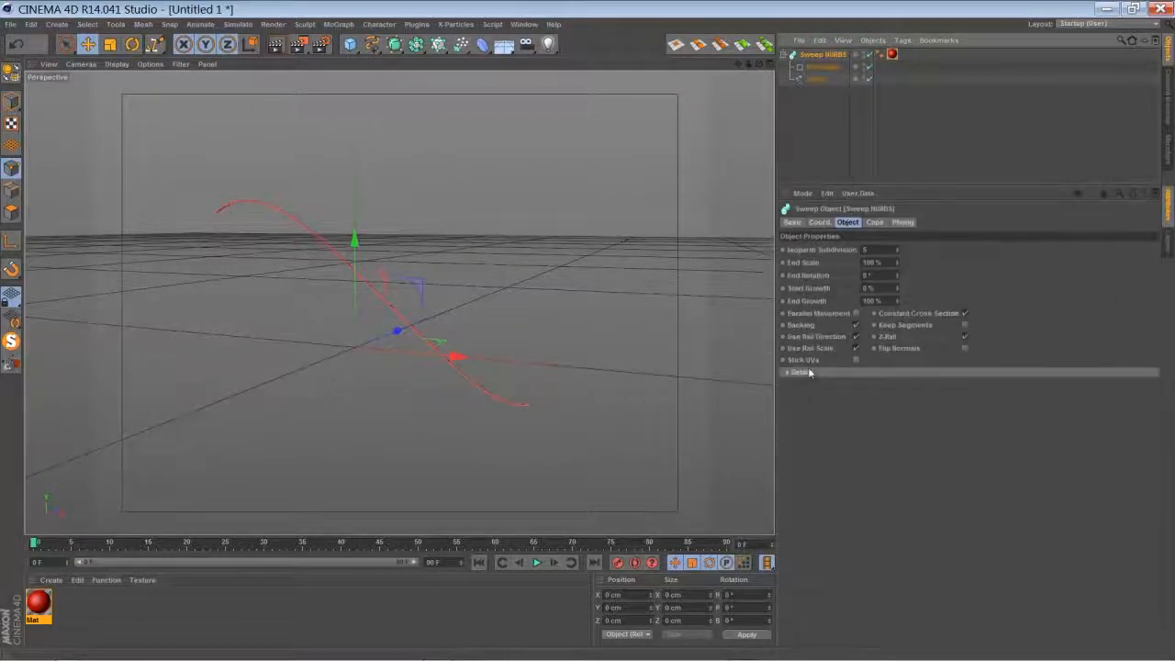
# Taper the sweep along its length using the Details scale curve
pyautogui.click(800, 370)
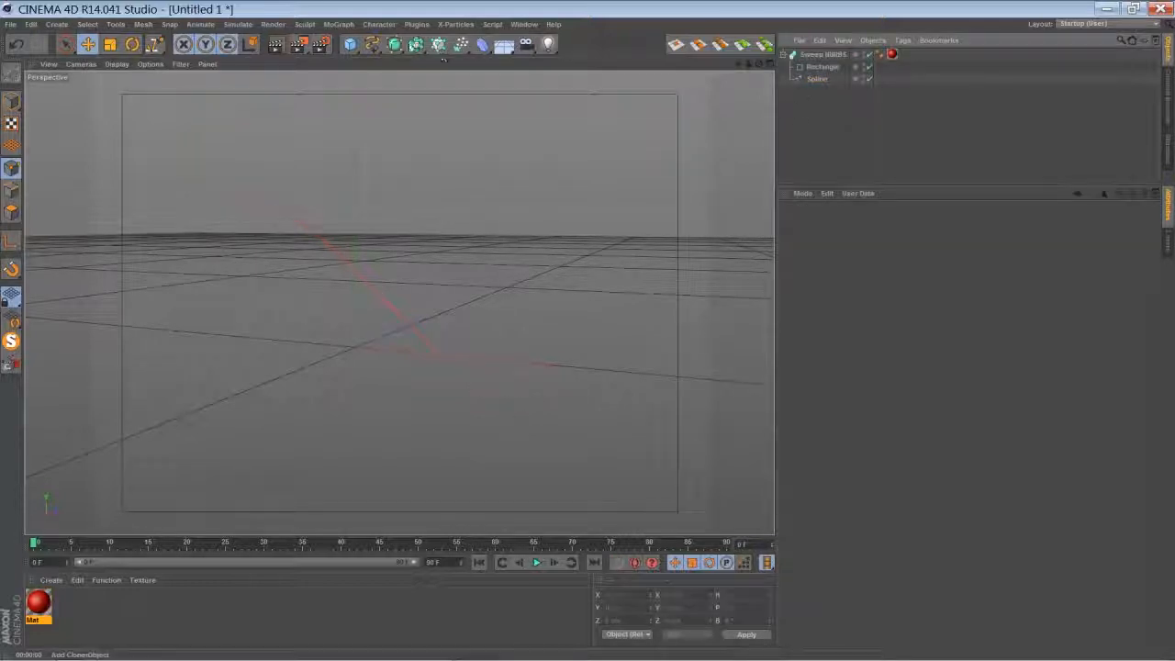
# Clone the sweep in Linear mode with Count 180, Scale 95% and a per-step rotation
pyautogui.click(809, 55)
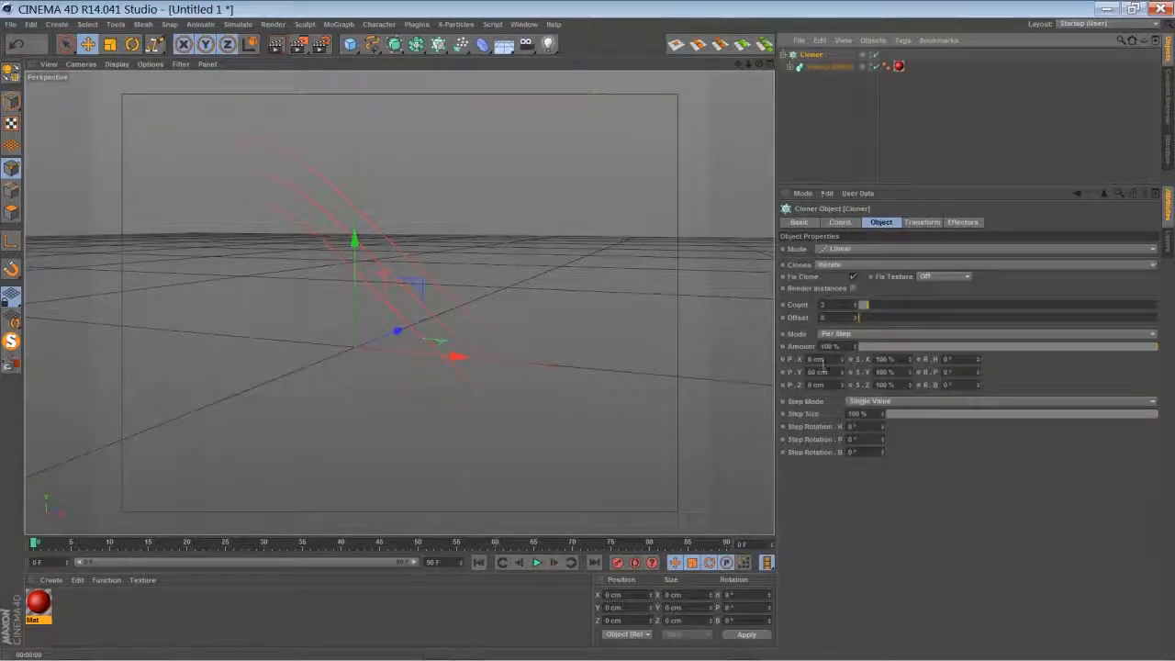
pyautogui.tripleClick(815, 371)
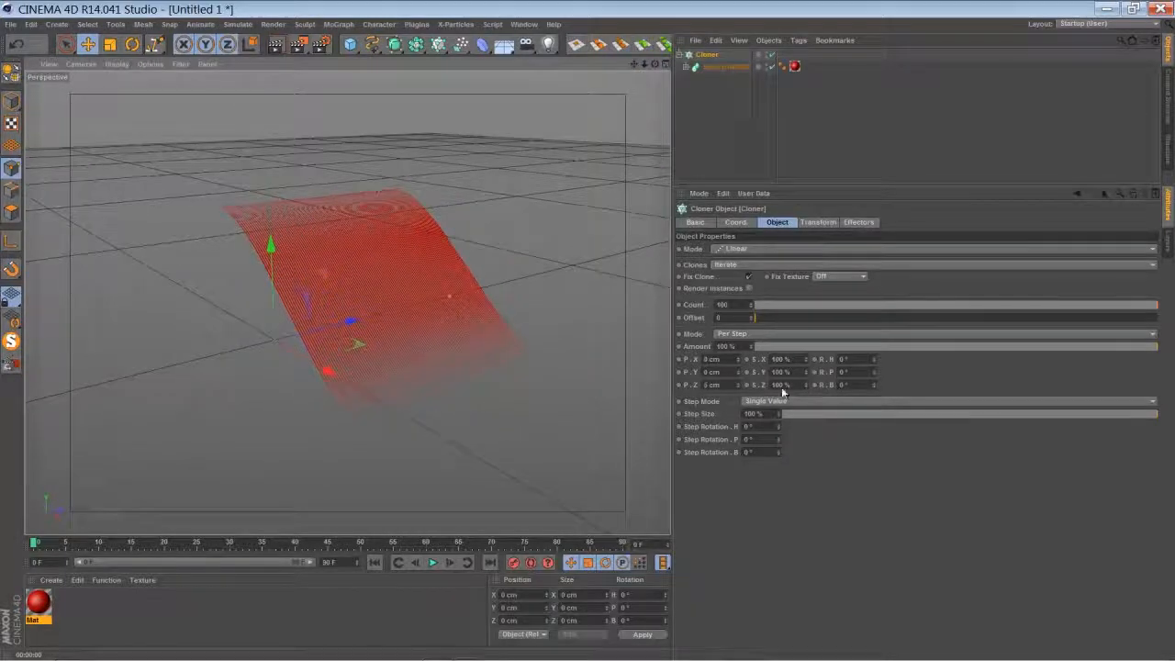
pyautogui.tripleClick(782, 357)
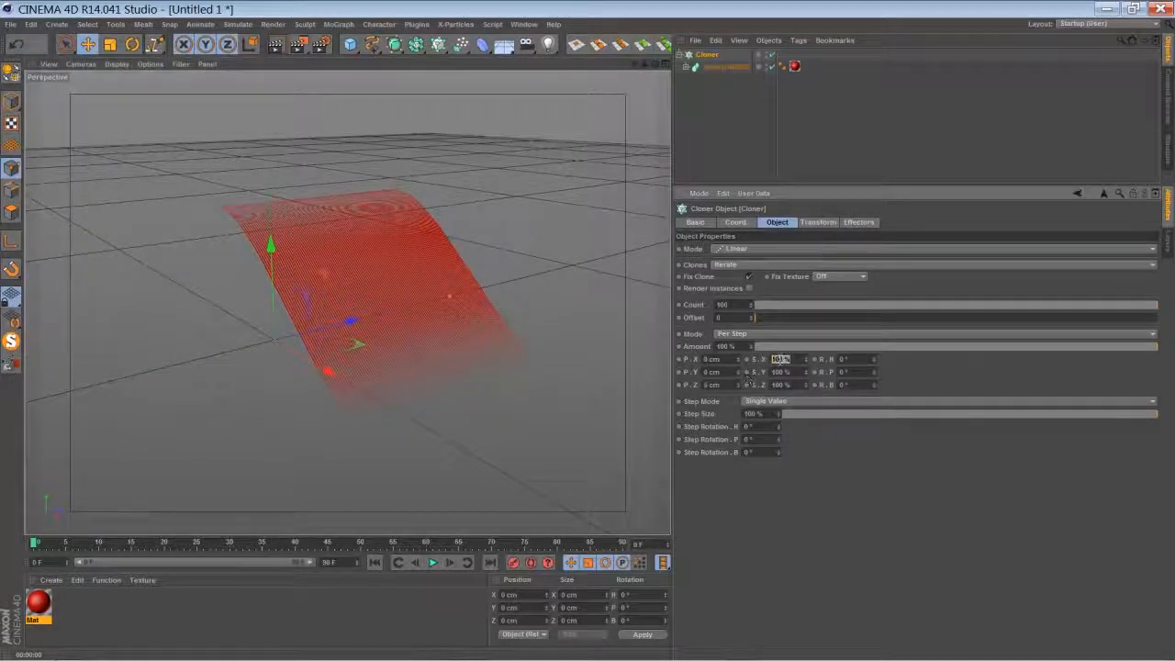
pyautogui.click(780, 358)
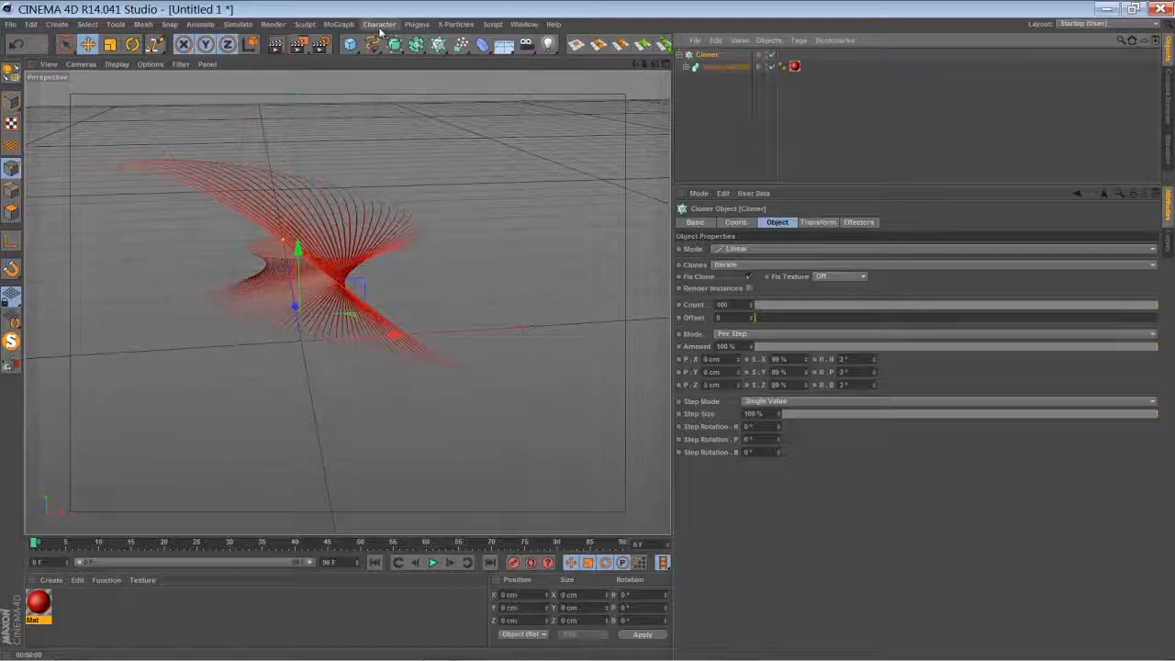
# Add a Time effector and confirm it sits in the Cloner's Effectors list
pyautogui.click(338, 24)
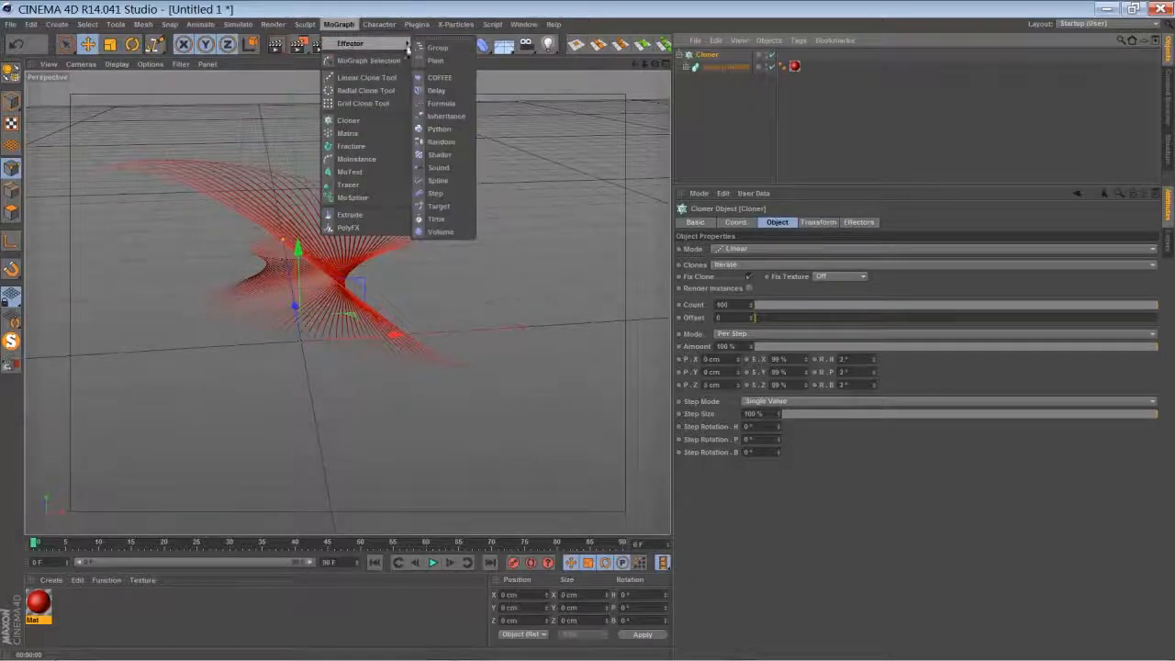
pyautogui.click(435, 219)
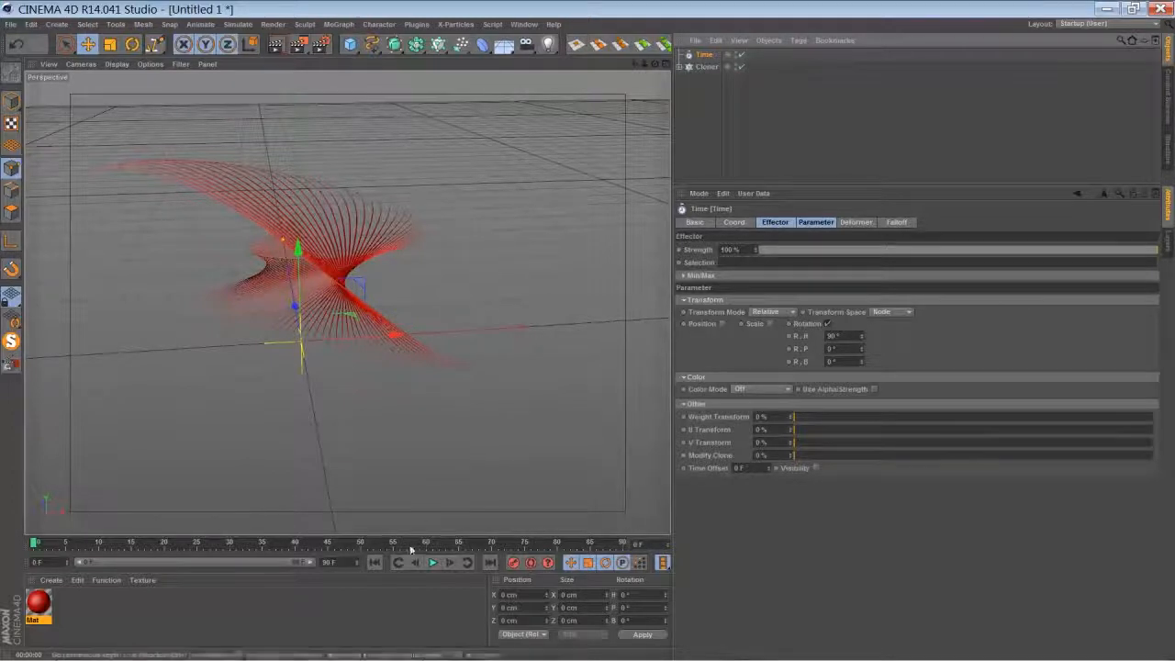
pyautogui.click(707, 66)
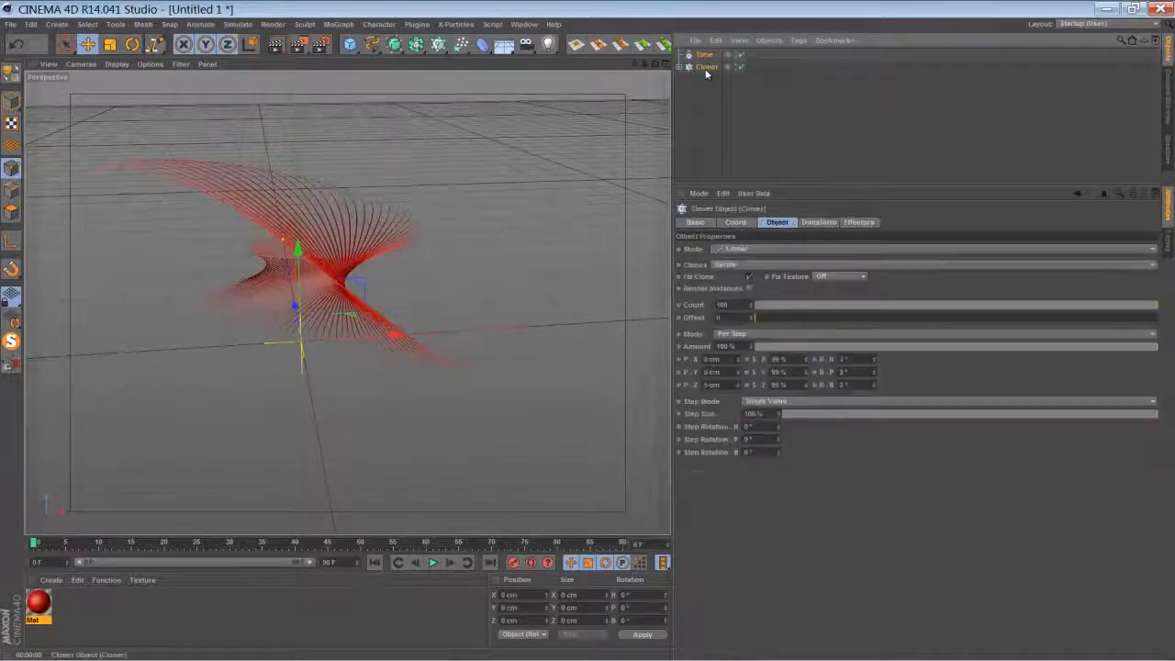
pyautogui.click(859, 222)
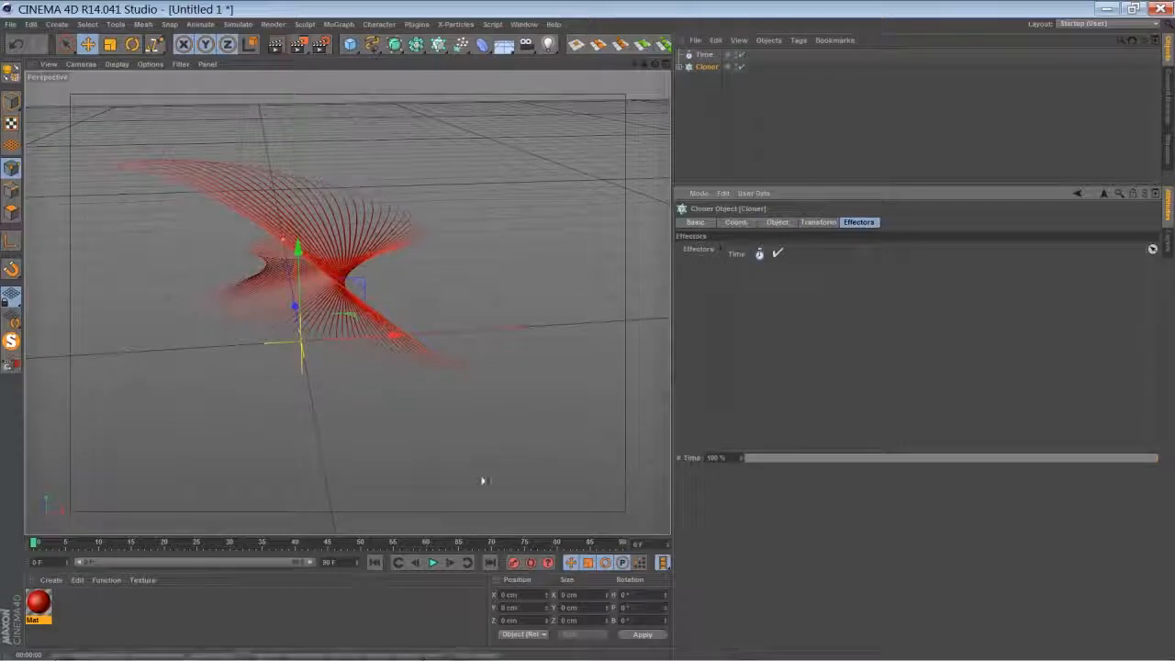
# Play the timeline to see the strand fan animate
pyautogui.click(431, 562)
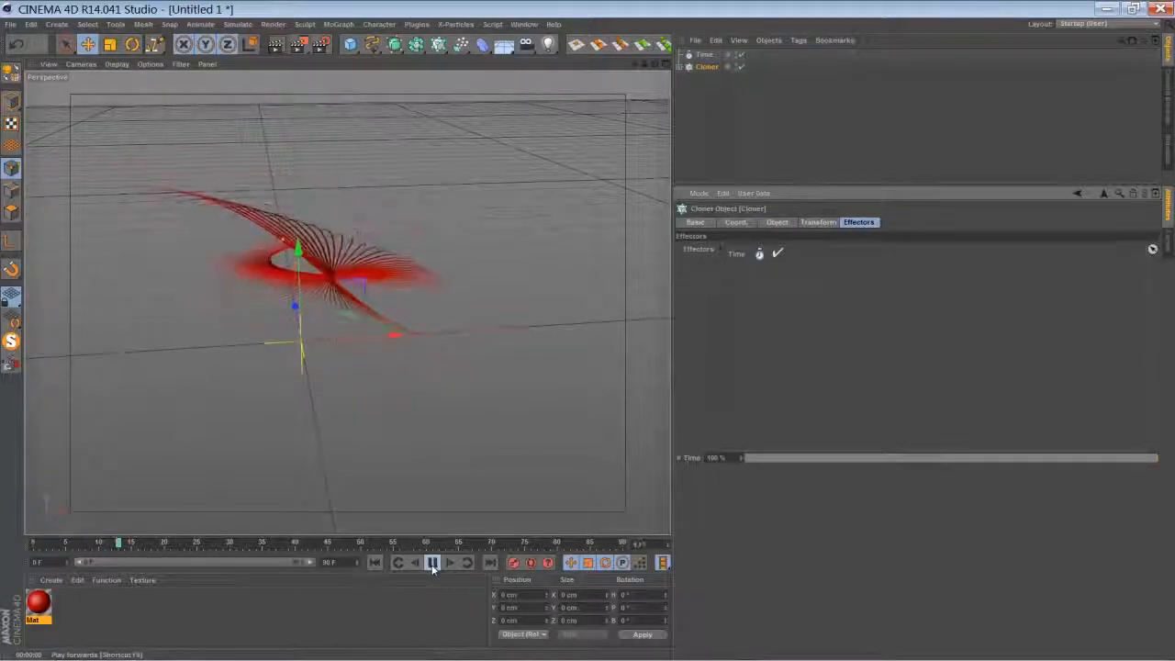
pyautogui.click(431, 562)
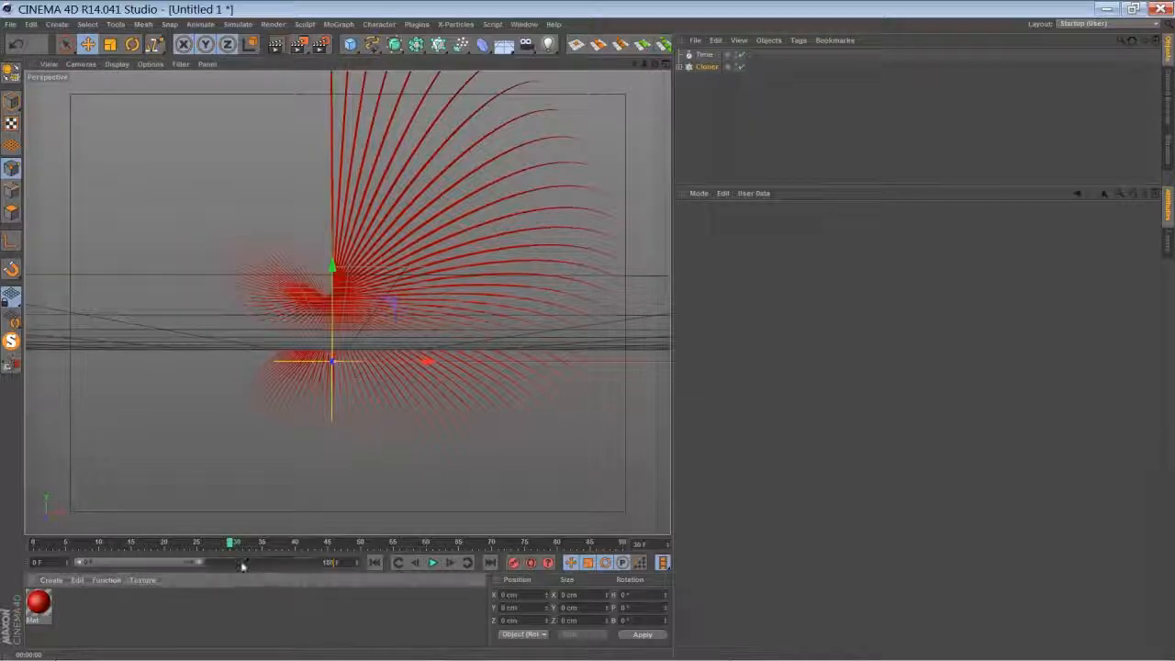
# Give the Time effector rotation values and preview the spinning swirl
pyautogui.click(375, 561)
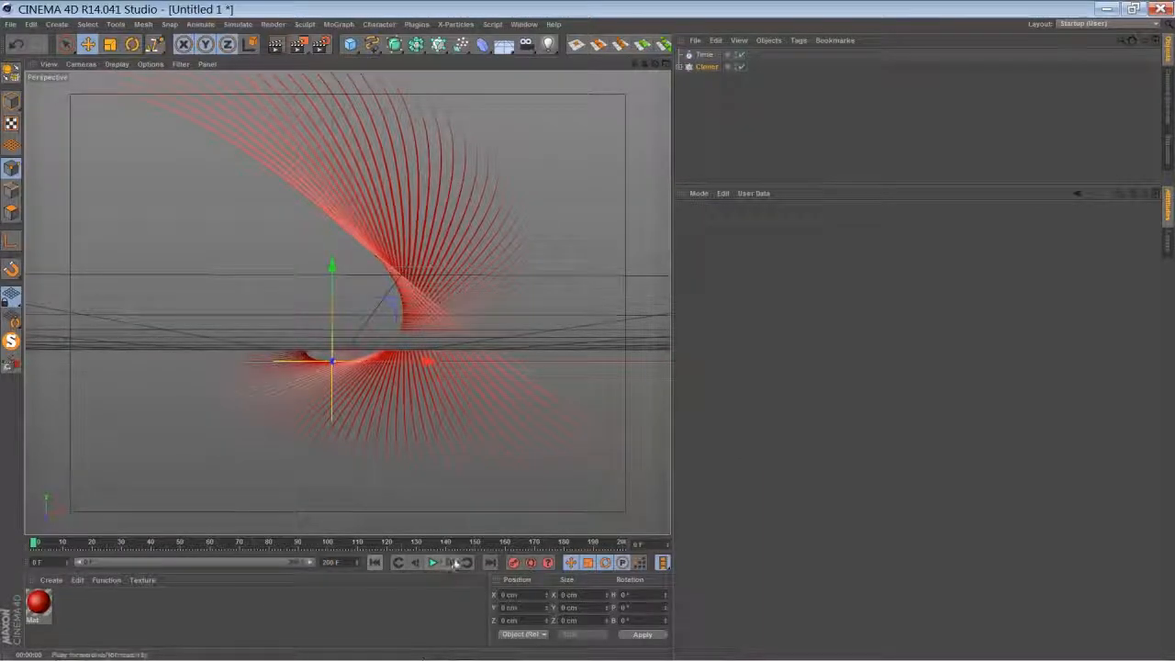
pyautogui.click(433, 562)
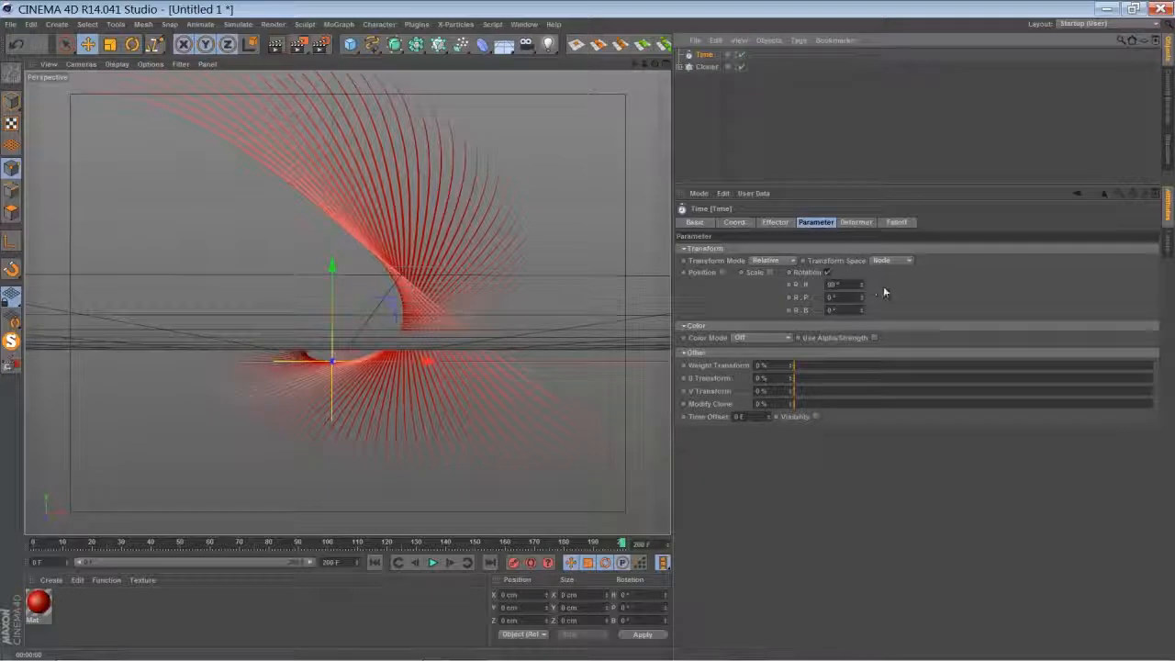
pyautogui.click(434, 562)
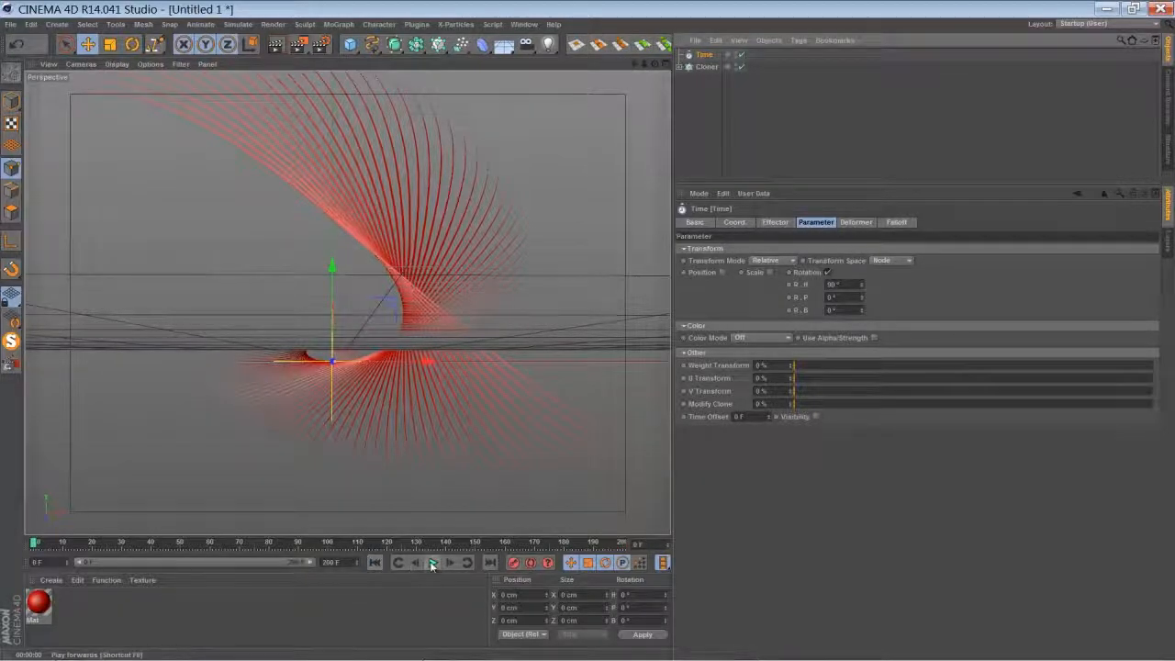
pyautogui.click(433, 562)
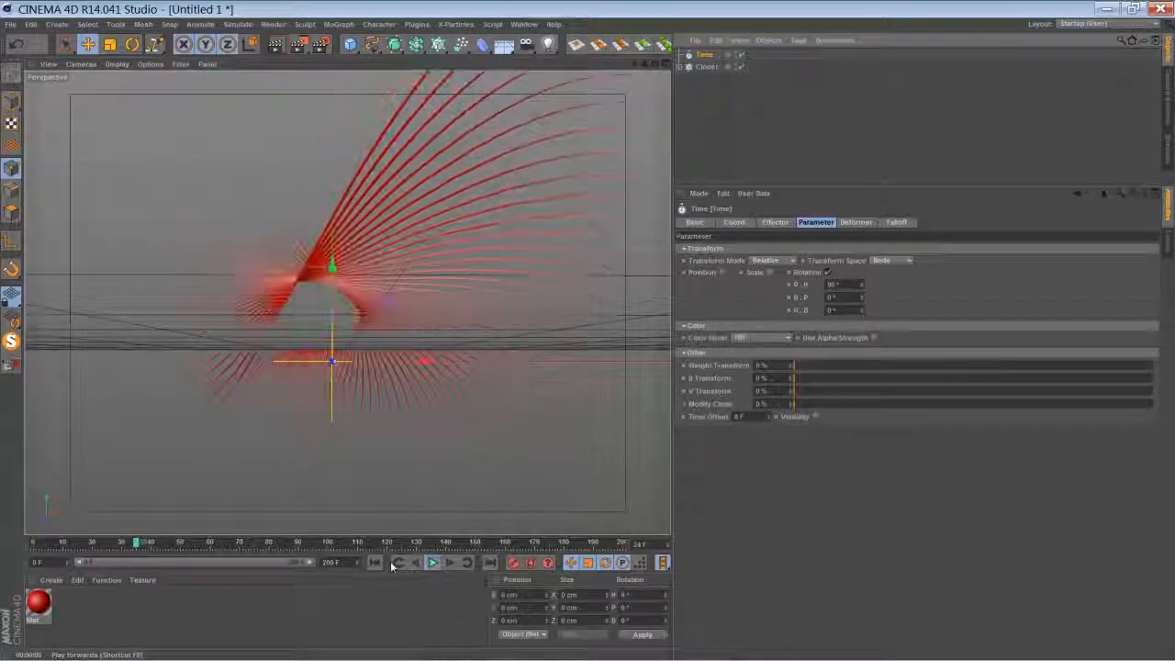
pyautogui.click(374, 561)
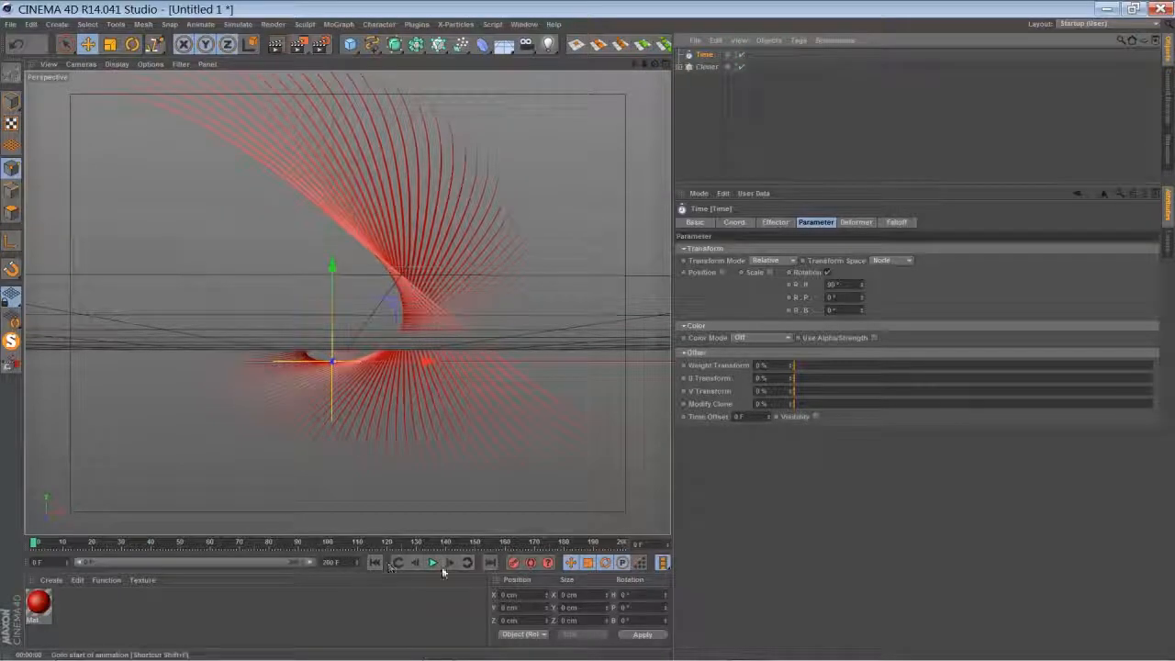
pyautogui.click(374, 561)
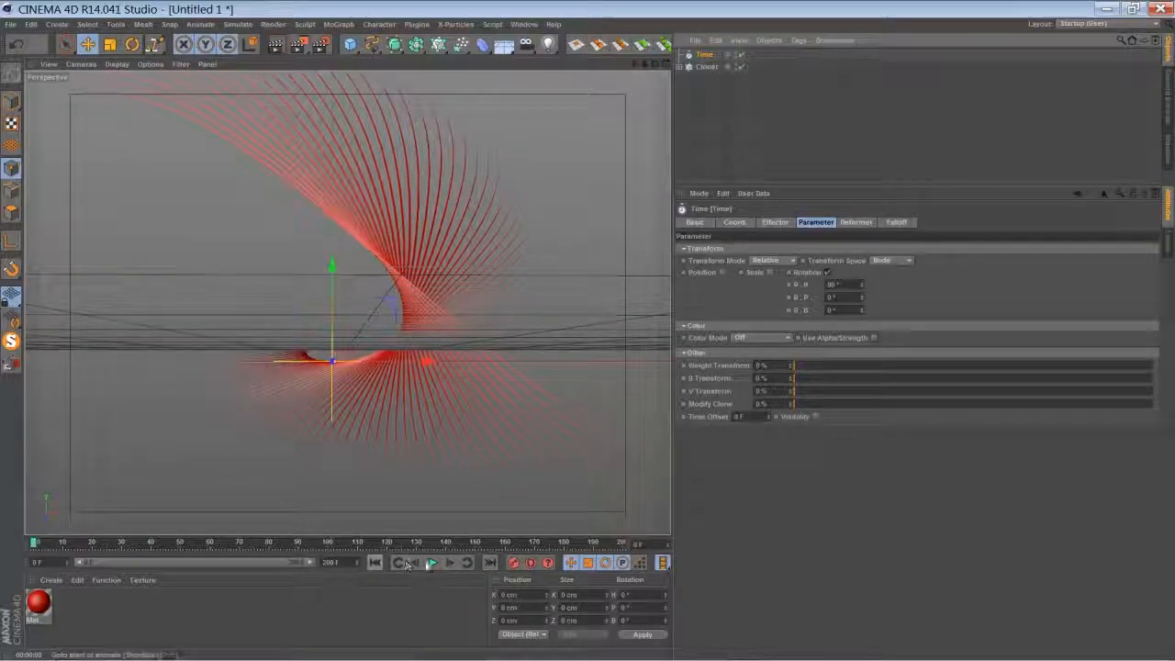
# Replay the swirl animation several times to check the motion and loop
pyautogui.click(433, 561)
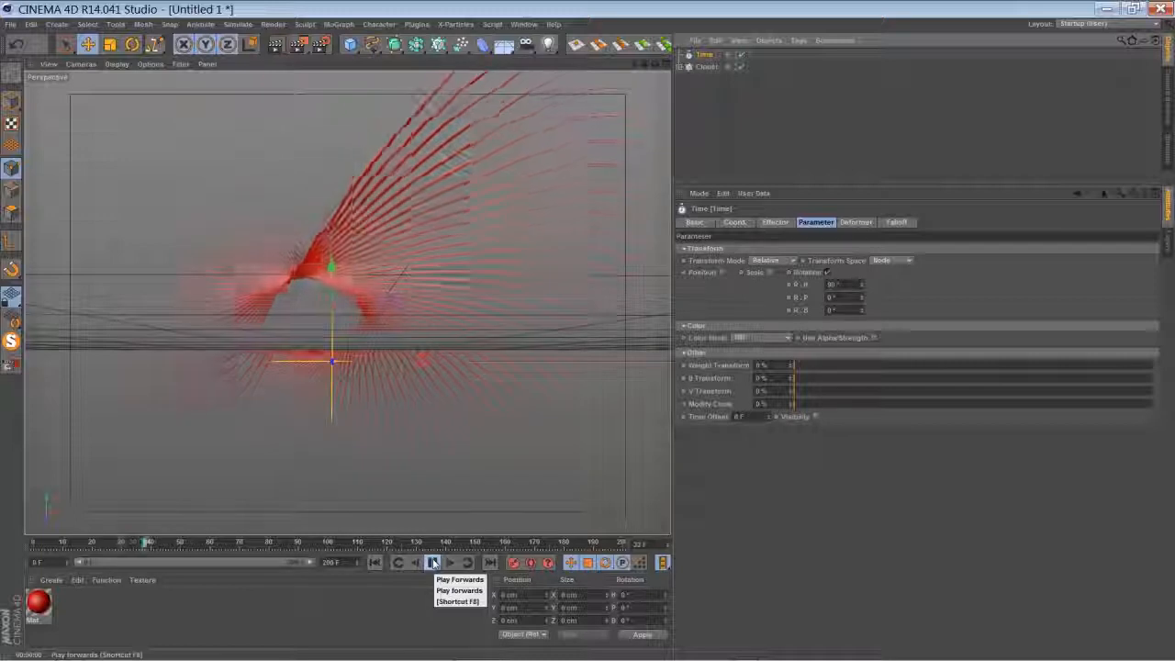
pyautogui.click(433, 561)
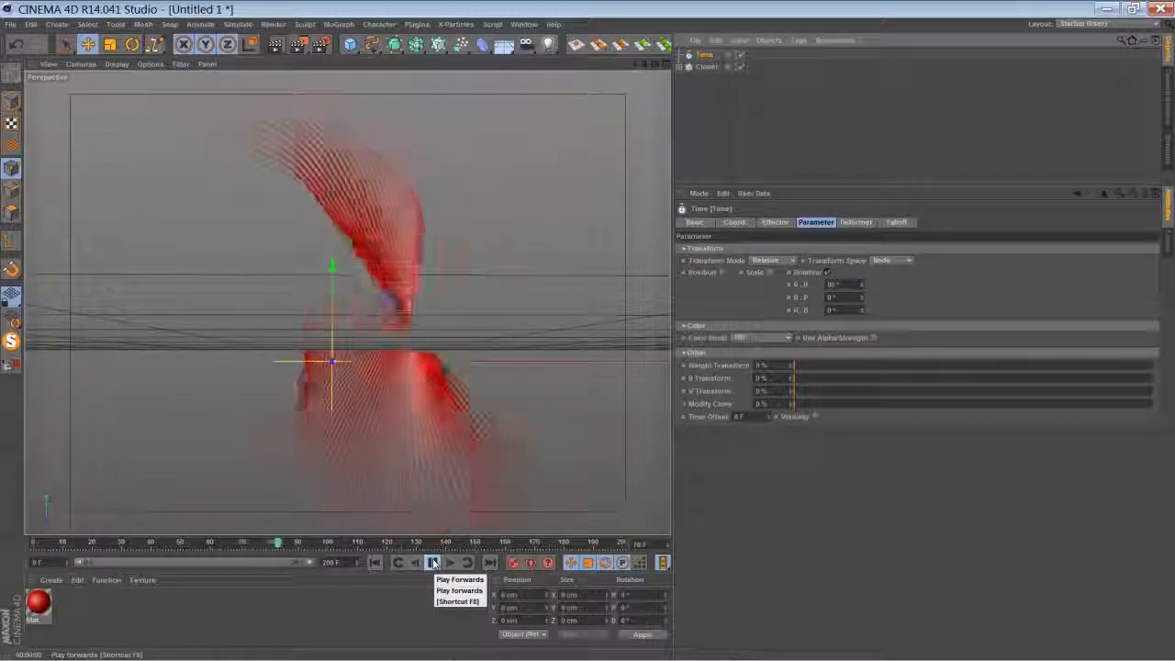
pyautogui.click(433, 561)
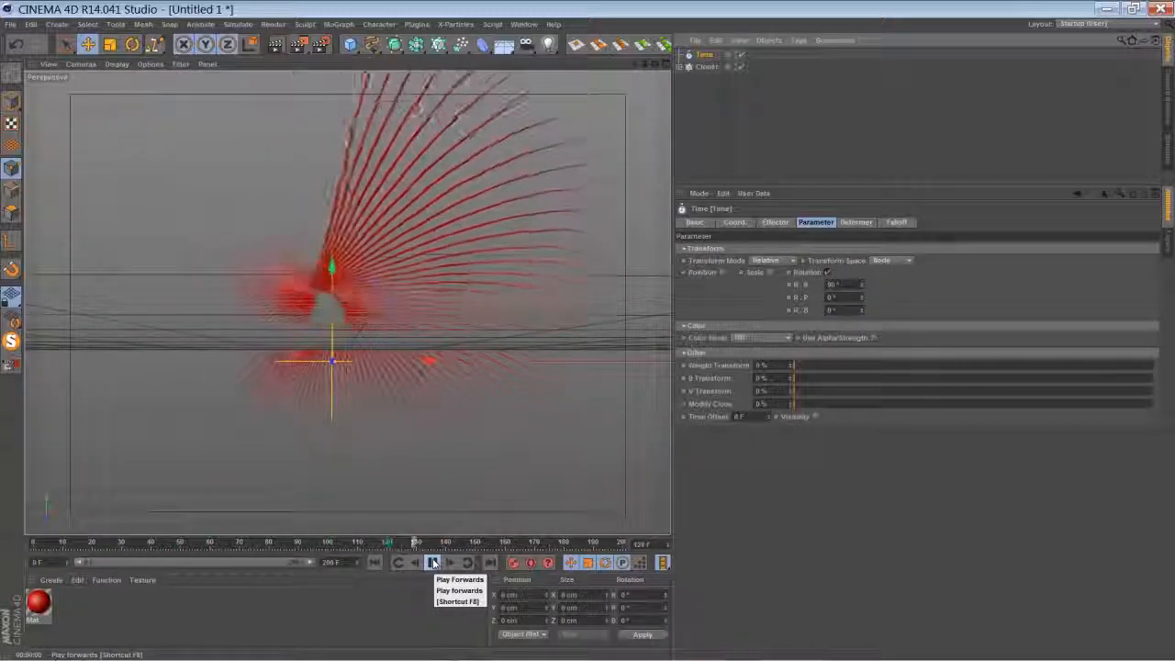
pyautogui.click(434, 561)
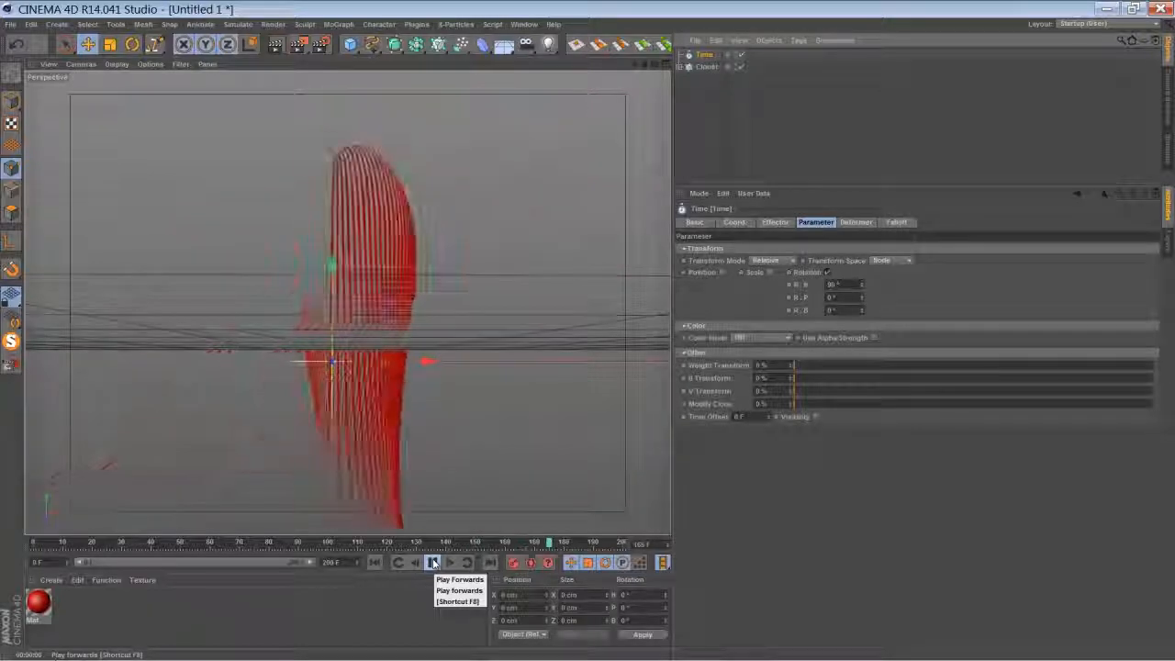
pyautogui.click(433, 561)
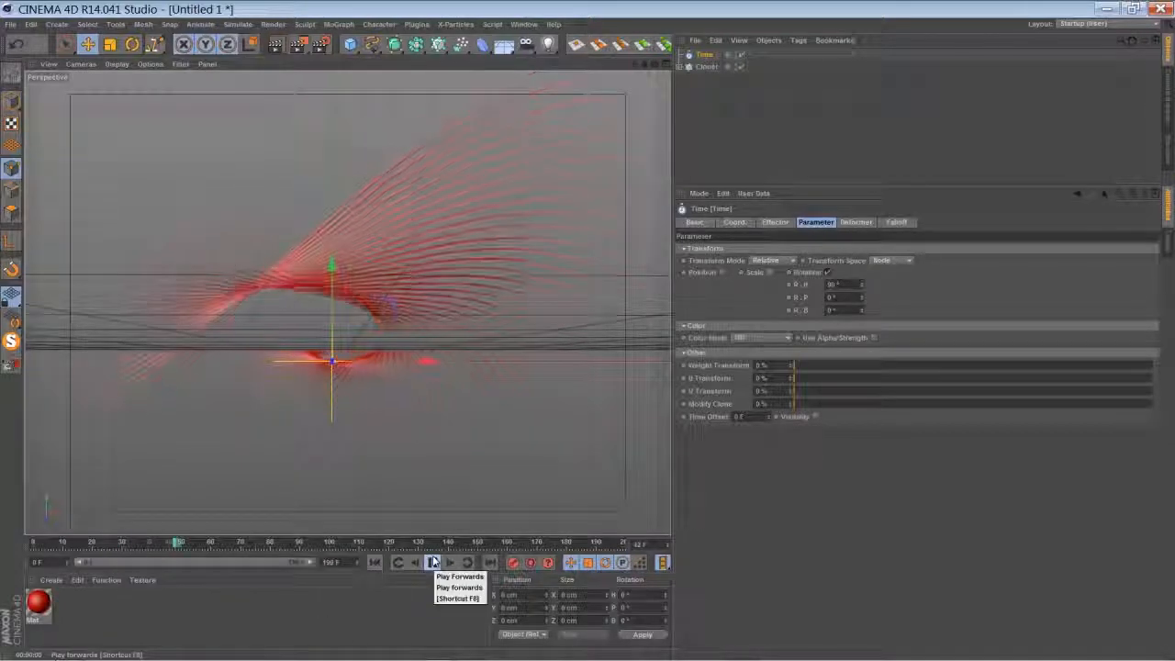
pyautogui.click(431, 561)
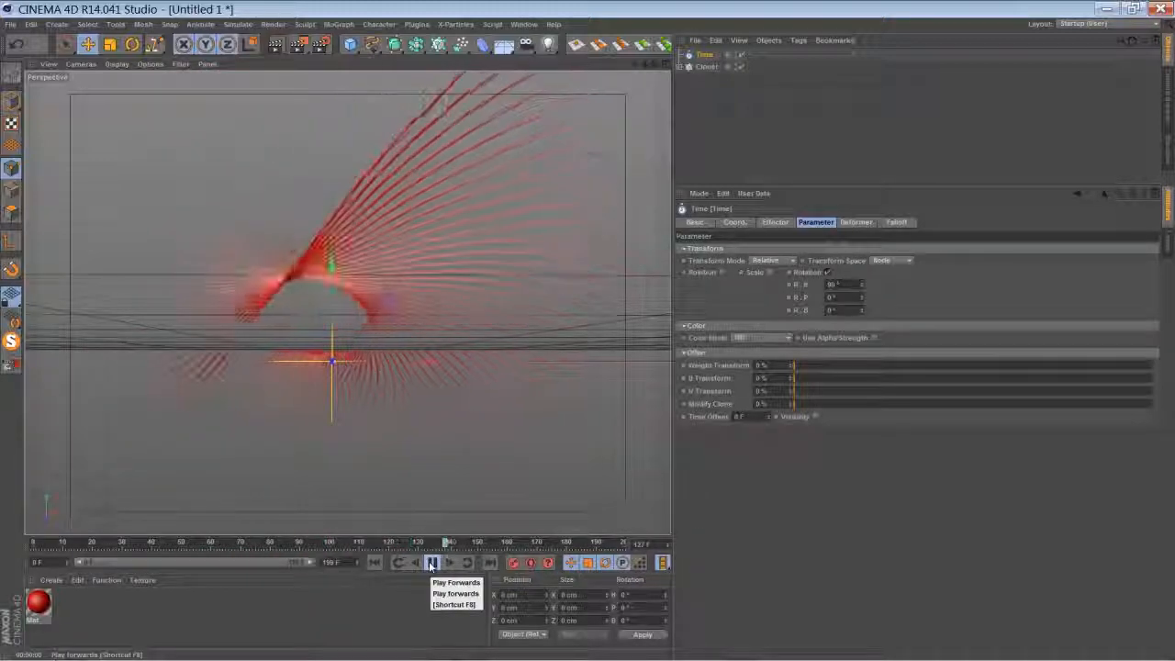
pyautogui.click(431, 562)
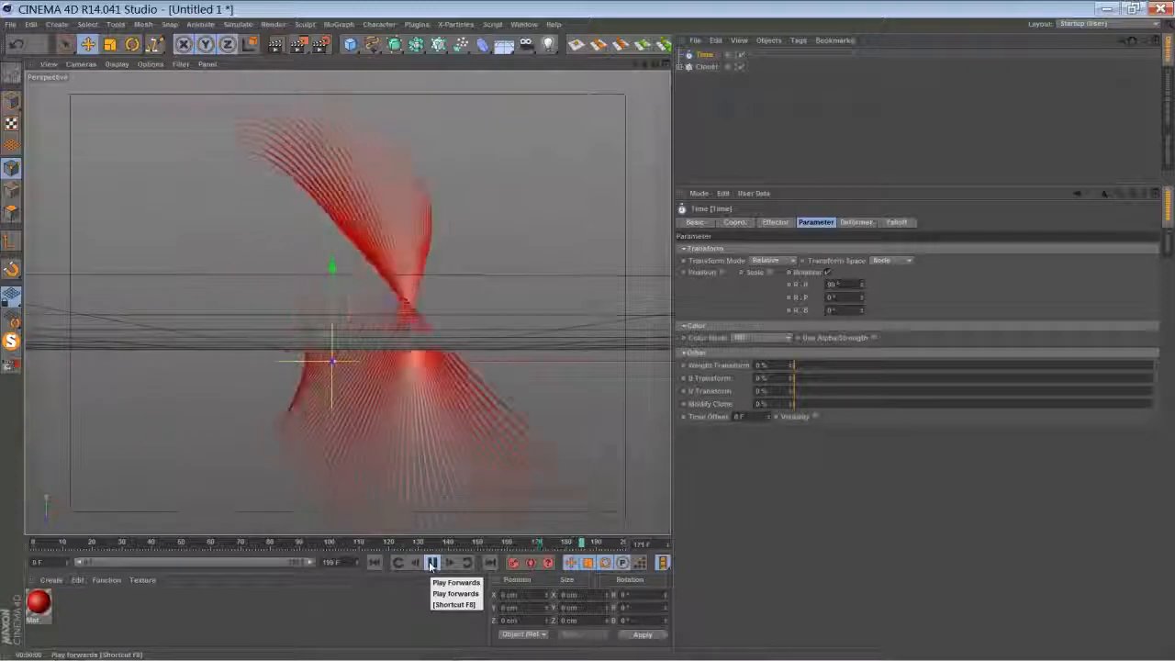
pyautogui.click(431, 562)
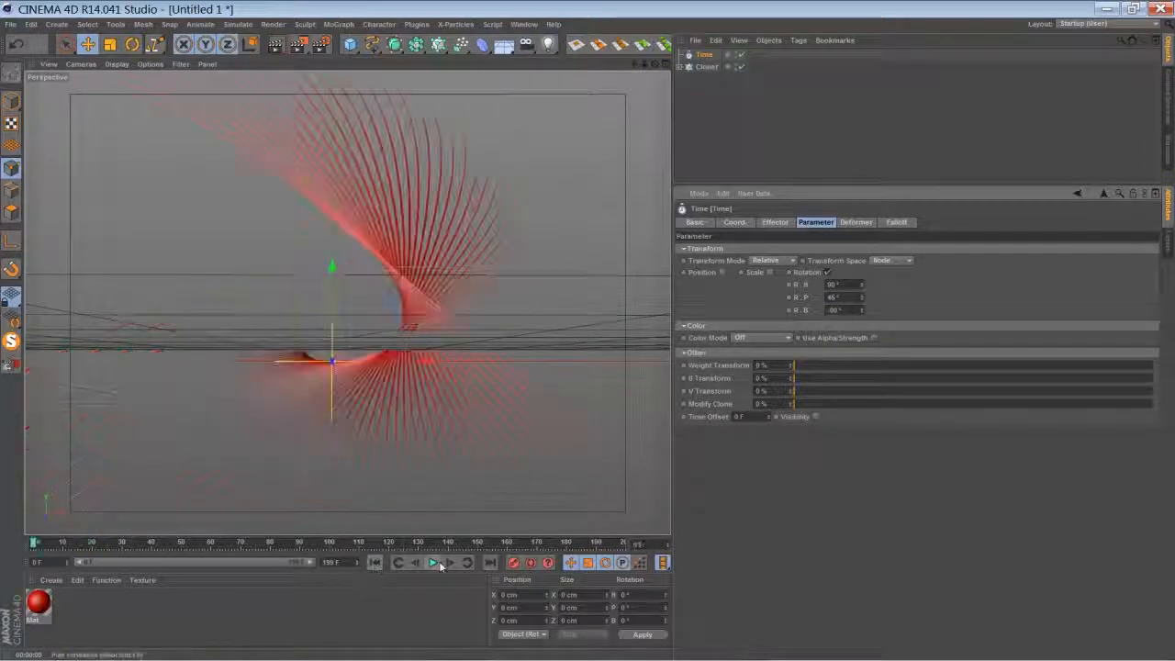
# Change the Time effector's Rotation H/P/B amounts and replay the swirl
pyautogui.click(433, 562)
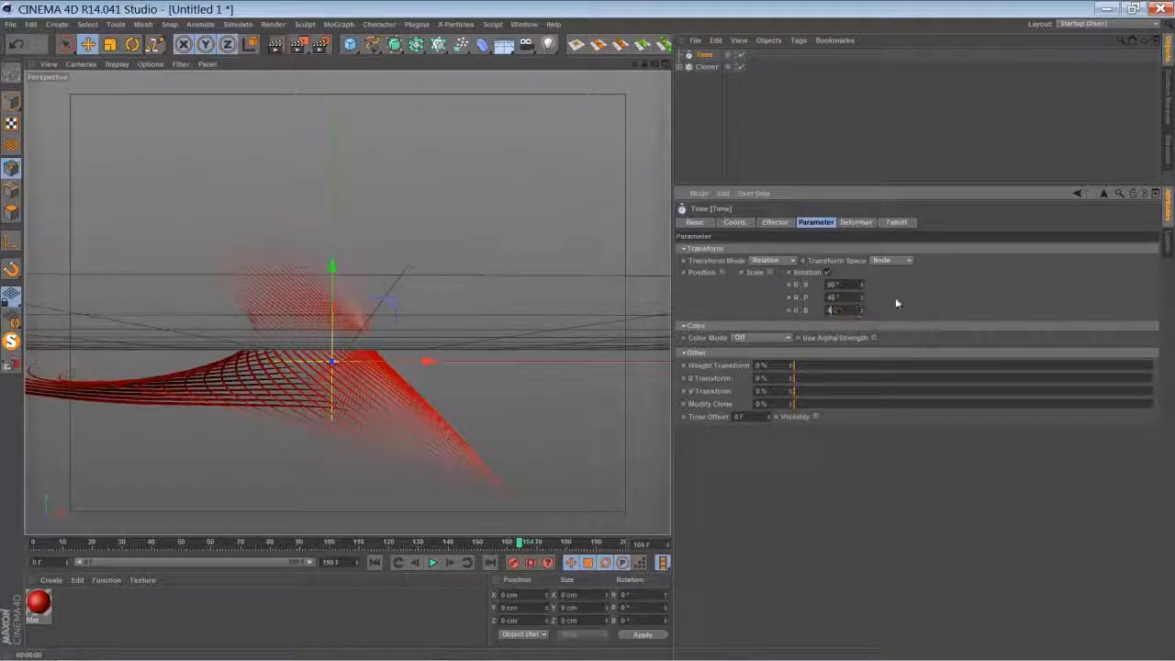
pyautogui.click(431, 562)
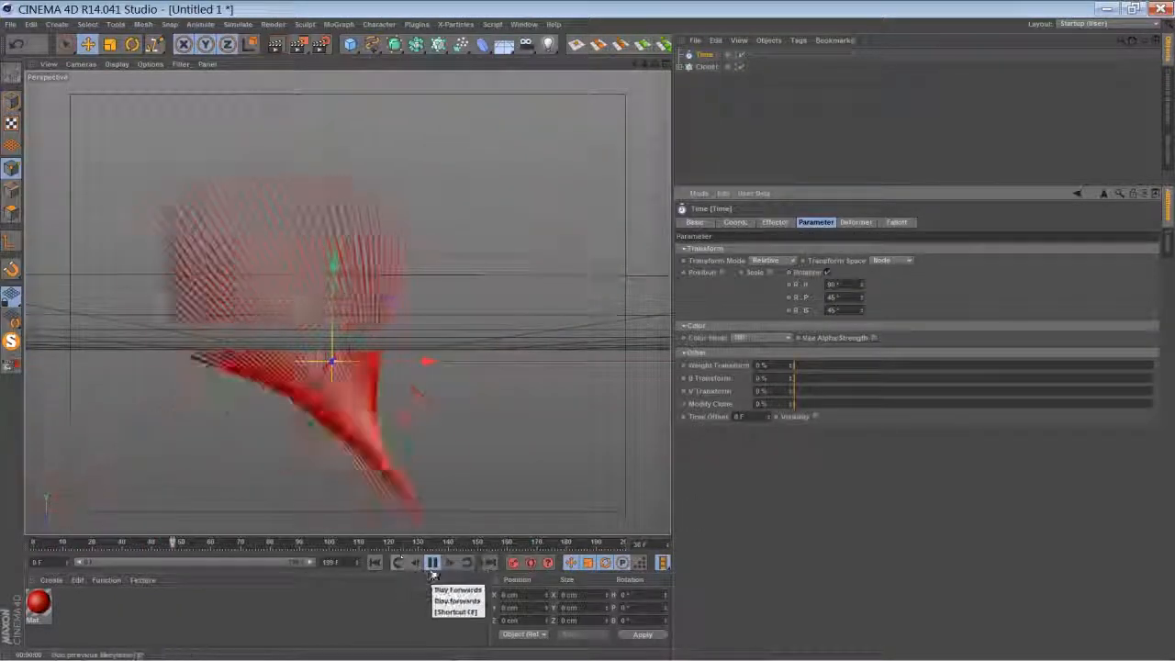
pyautogui.click(432, 562)
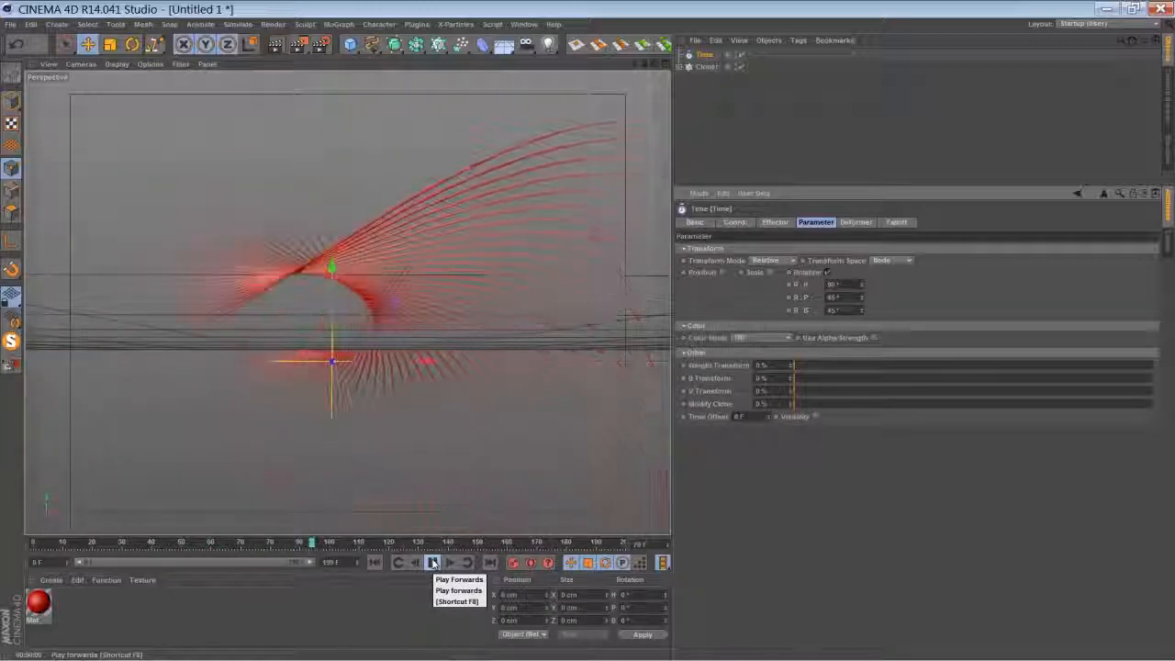
pyautogui.click(433, 562)
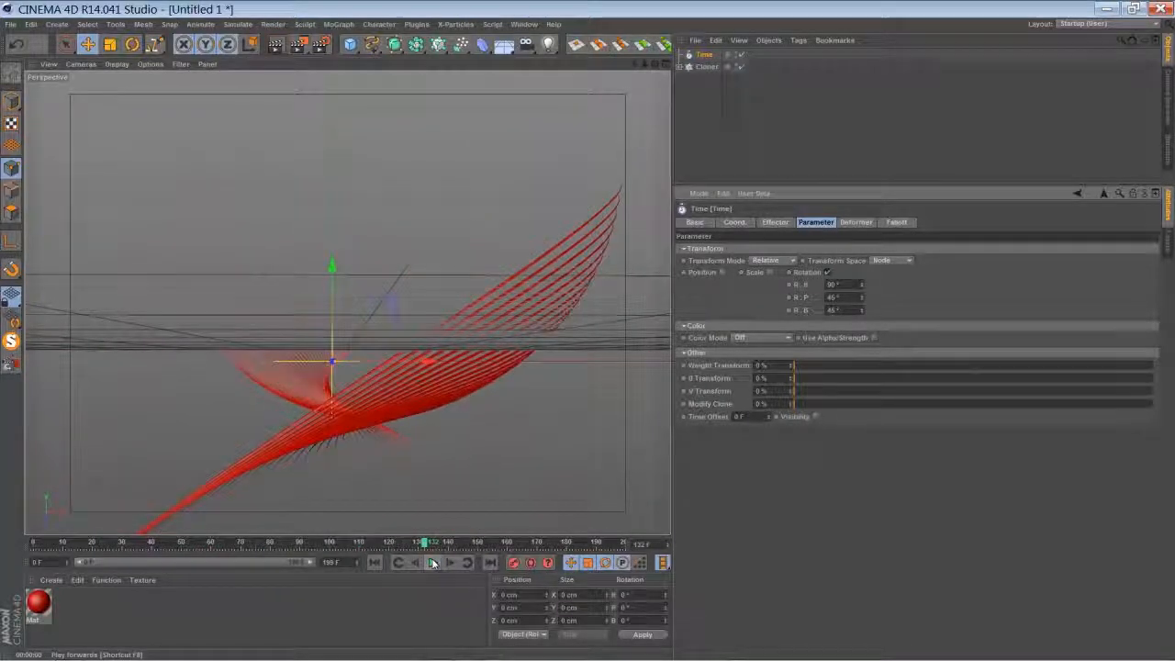
pyautogui.click(433, 562)
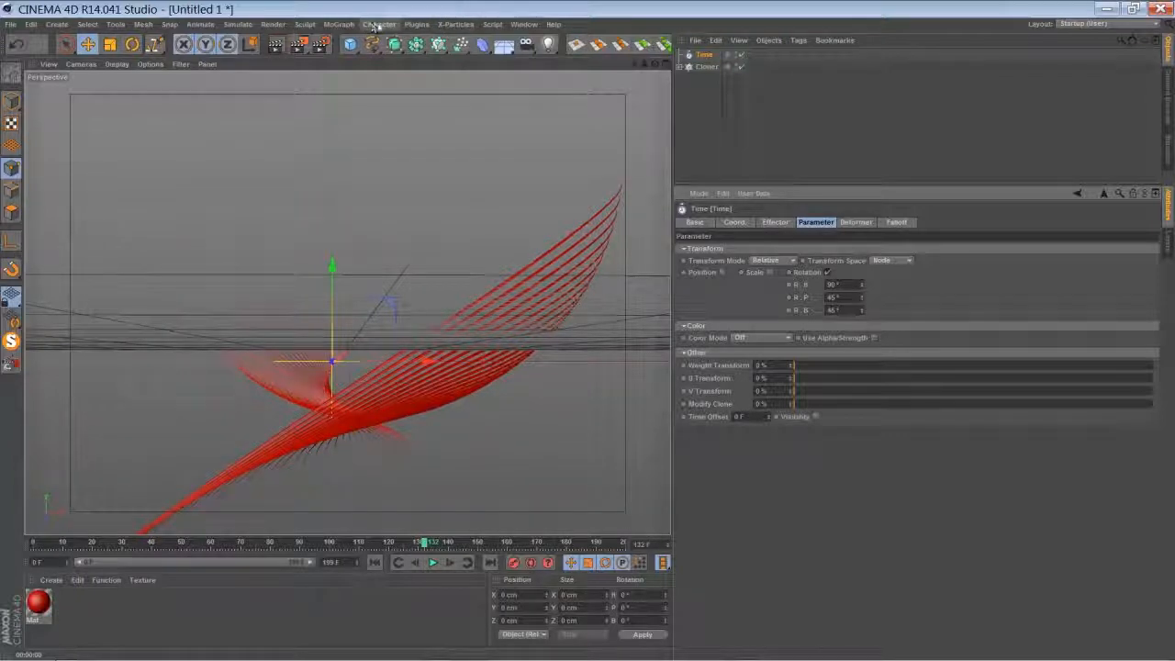
# Add a Step effector with rotation to the Cloner and play the result
pyautogui.click(338, 24)
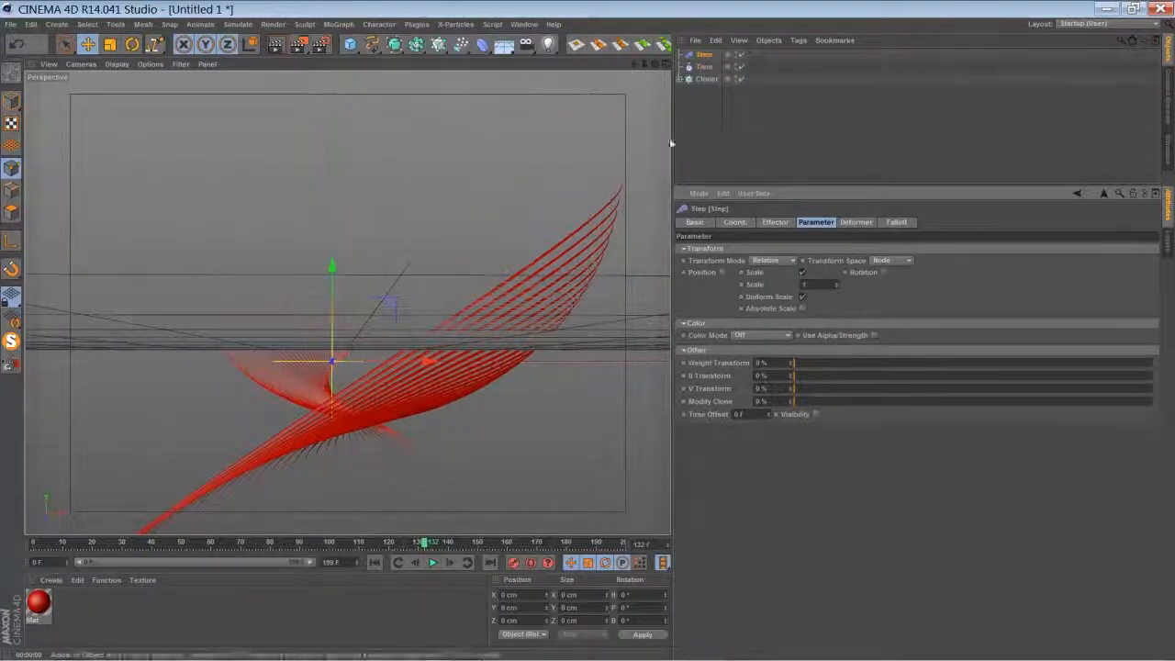
pyautogui.click(708, 79)
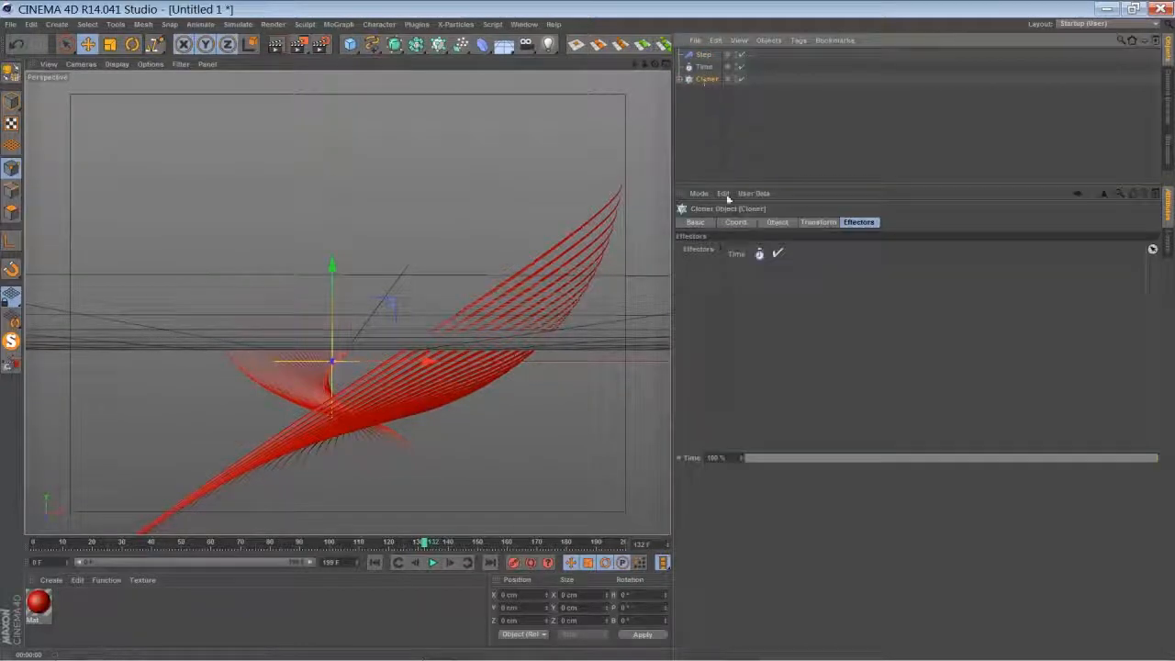
pyautogui.click(704, 55)
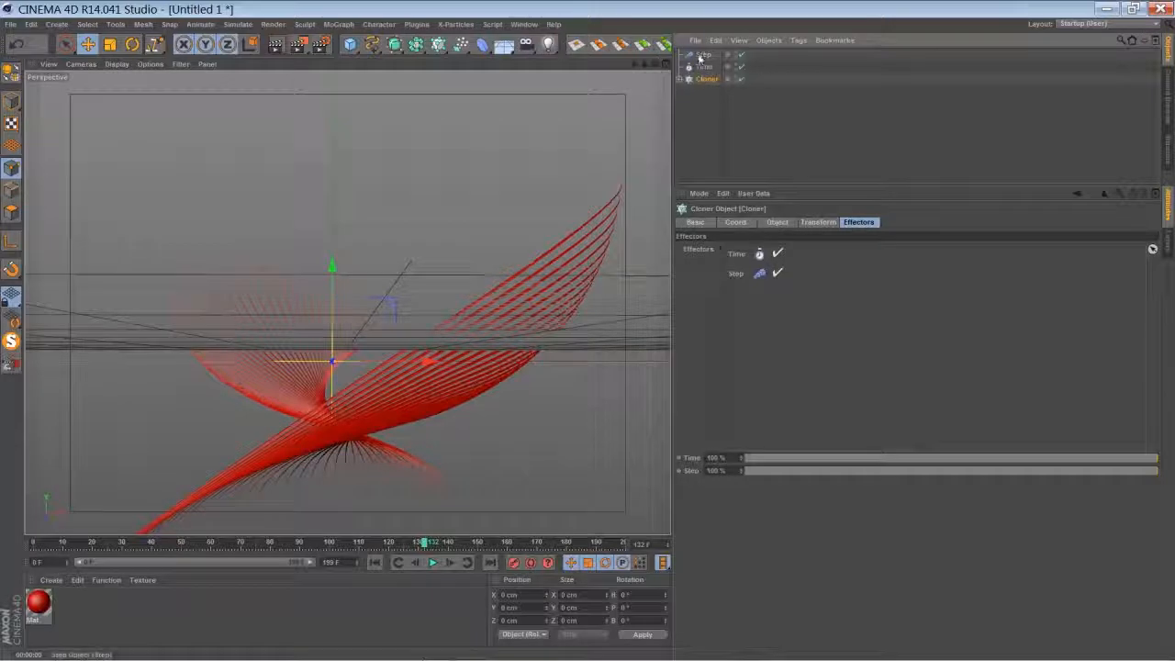
pyautogui.click(703, 55)
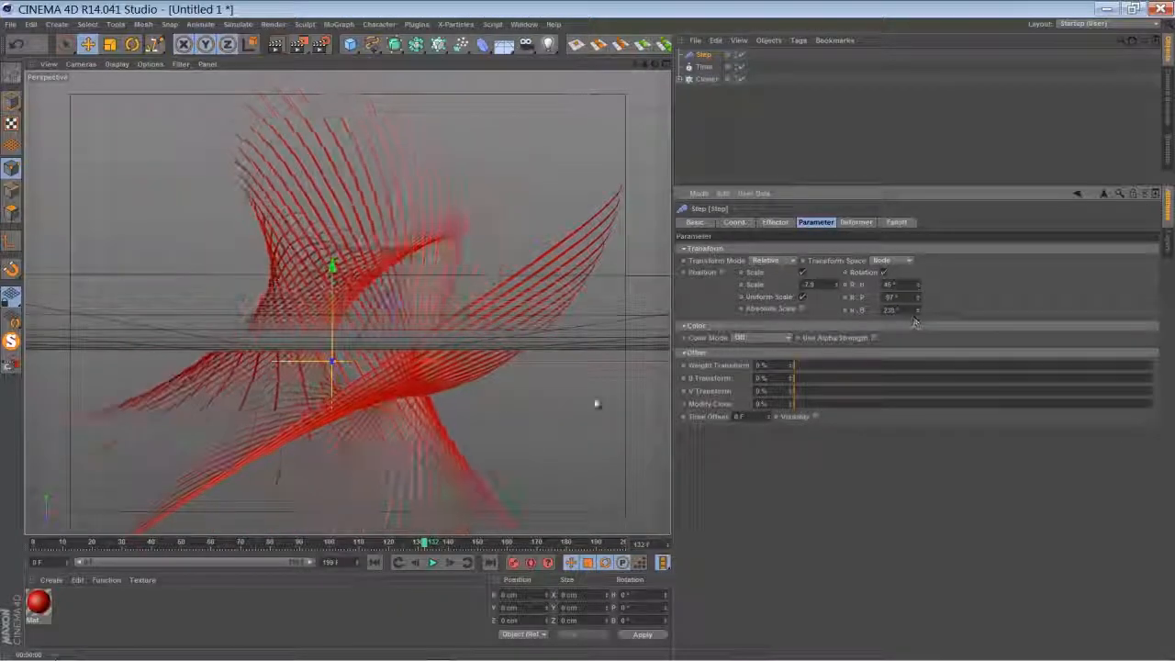
pyautogui.click(433, 561)
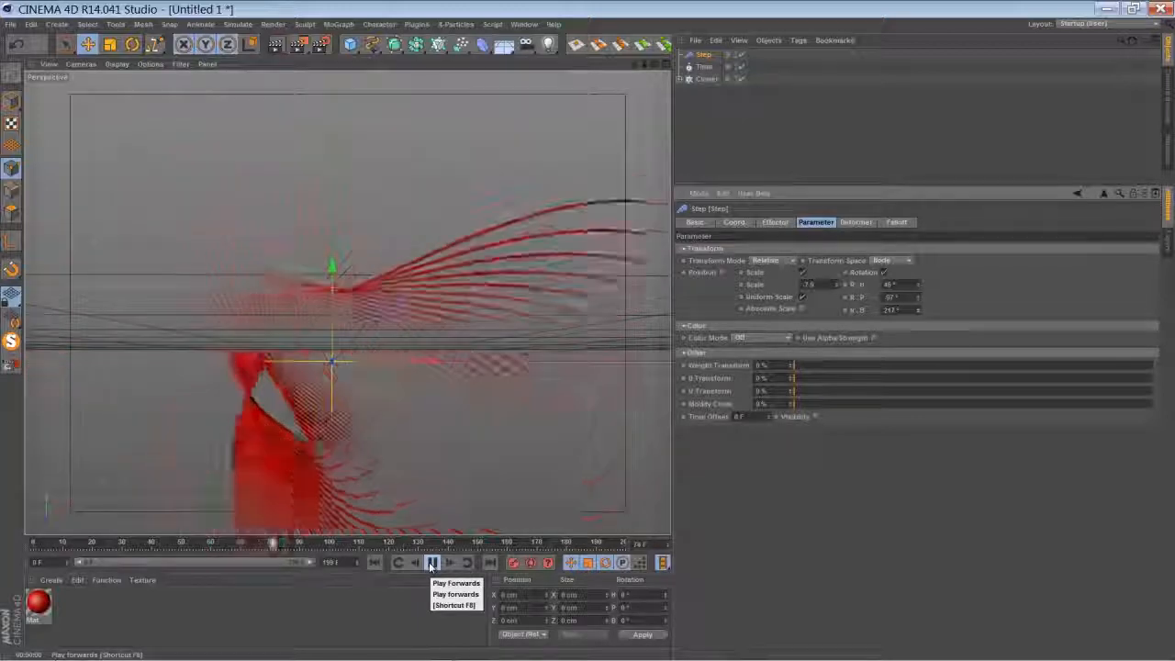
# Halt playback on the dense red strand fan
pyautogui.click(433, 561)
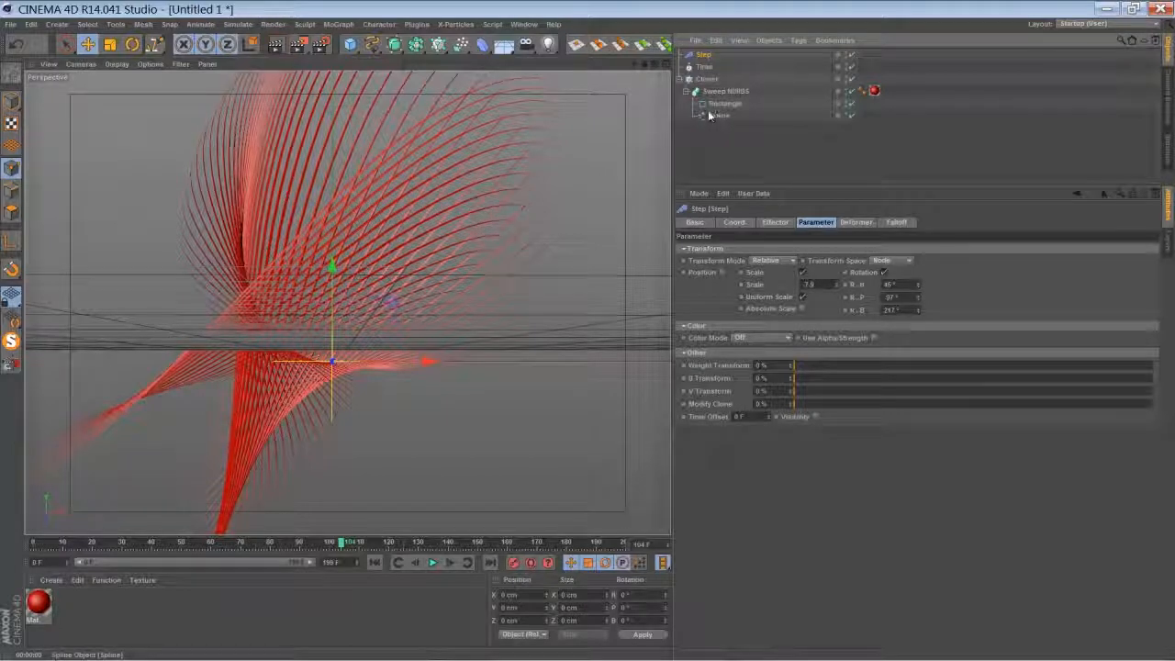
pyautogui.moveTo(725, 115)
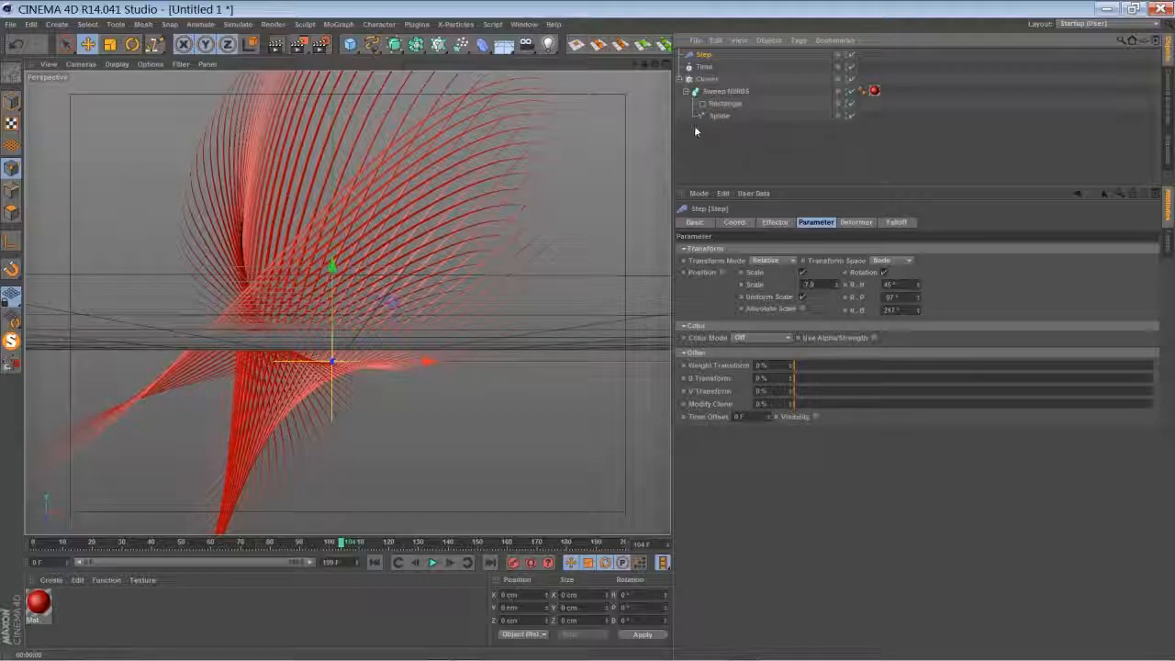
# Change the Sweep NURBS end growth and raise its start growth so strands grow partially
pyautogui.click(726, 90)
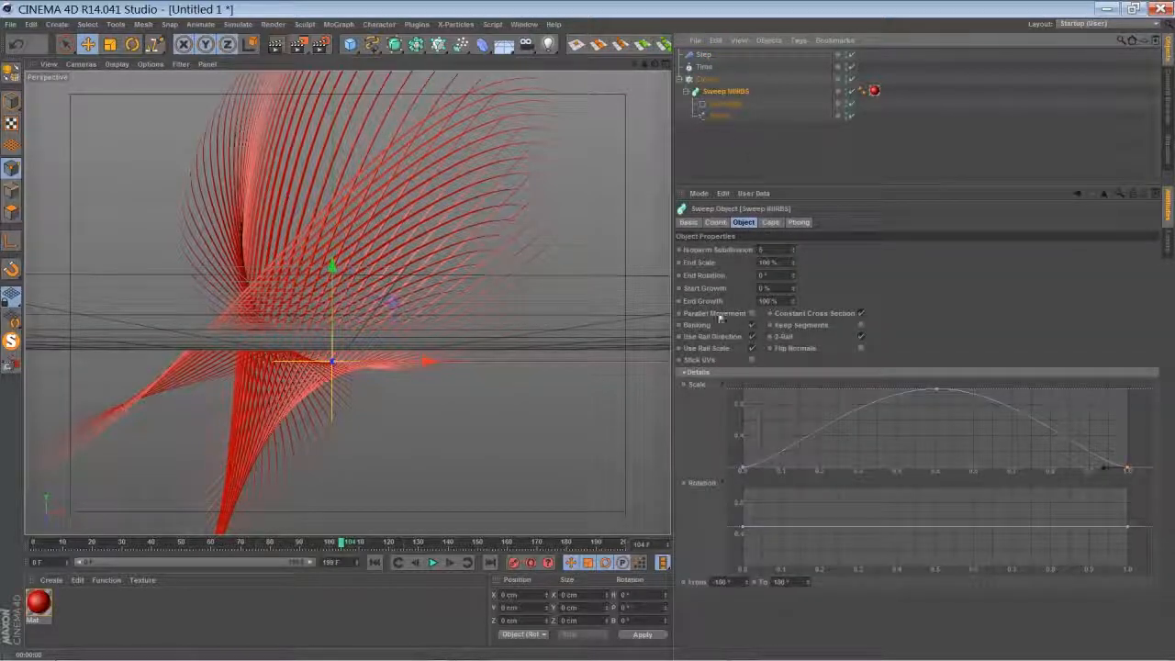
pyautogui.click(769, 301)
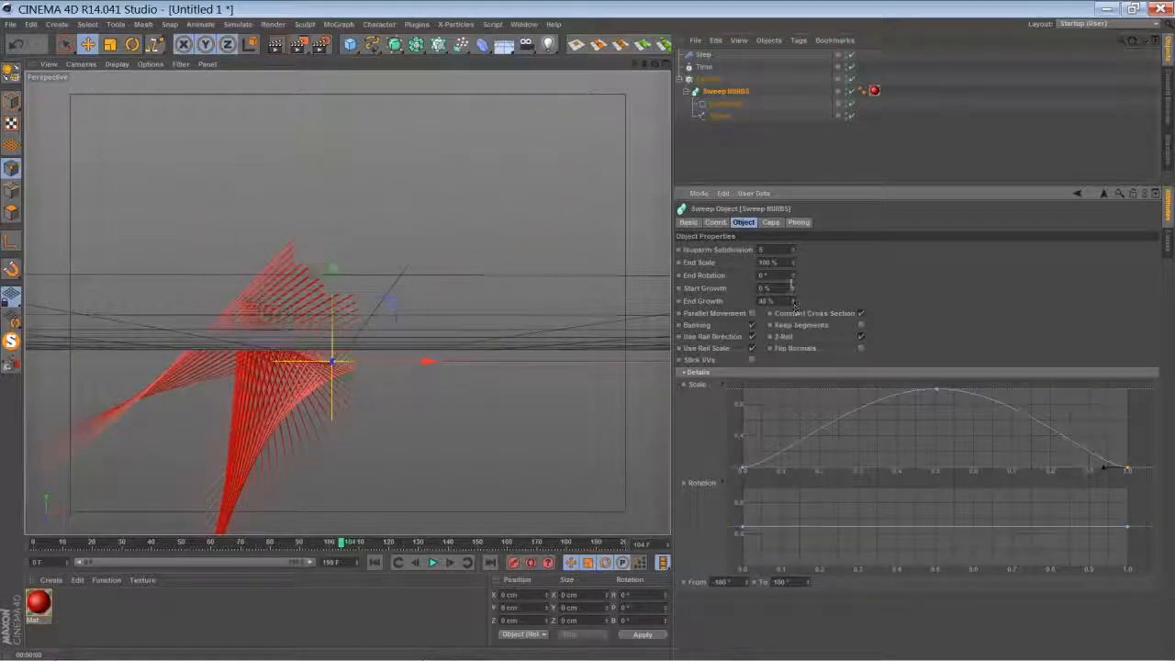
pyautogui.moveTo(771, 289); pyautogui.dragTo(793, 288)
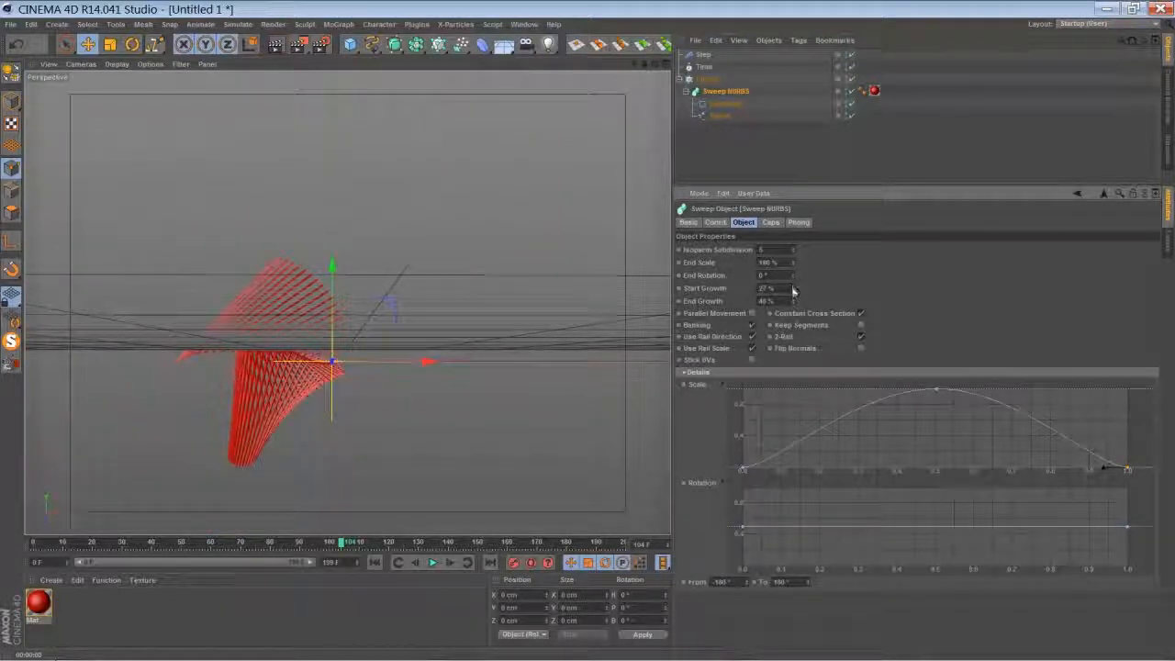
# Rewind and play the animation to check the shorter curling strands
pyautogui.click(415, 562)
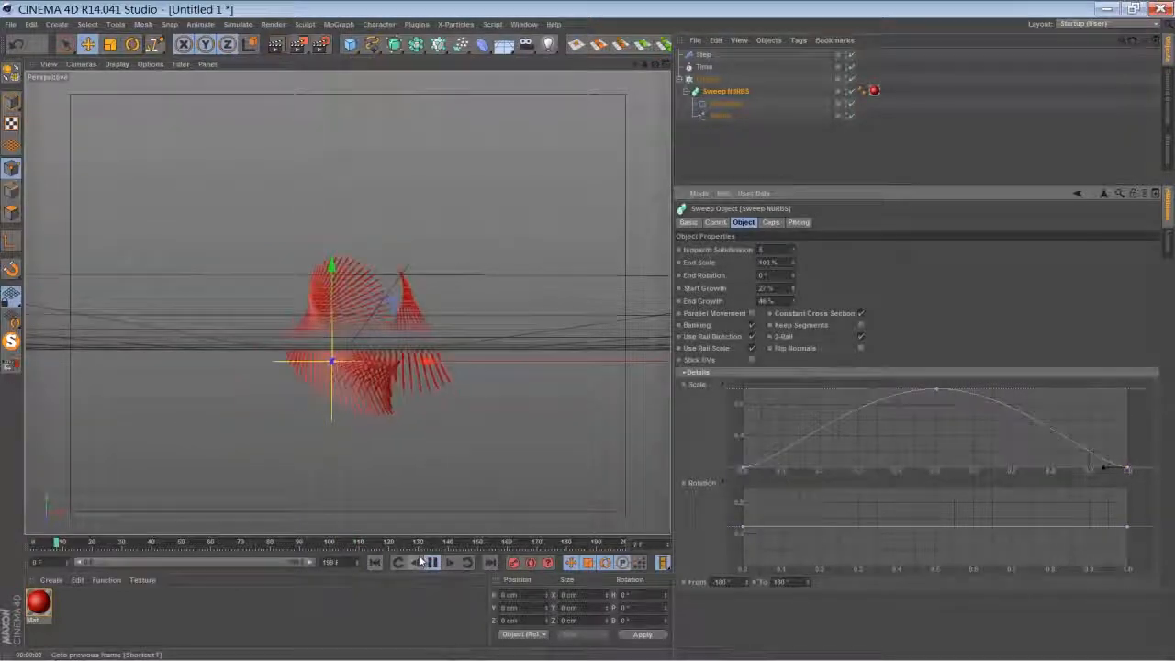
pyautogui.click(431, 561)
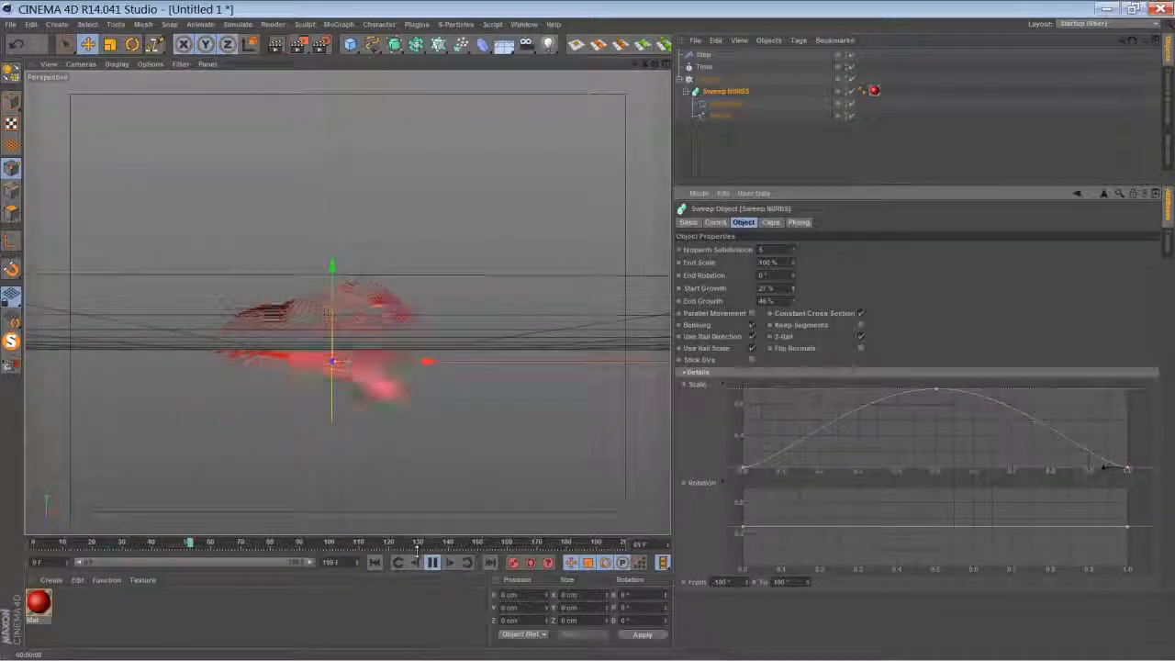
pyautogui.click(431, 562)
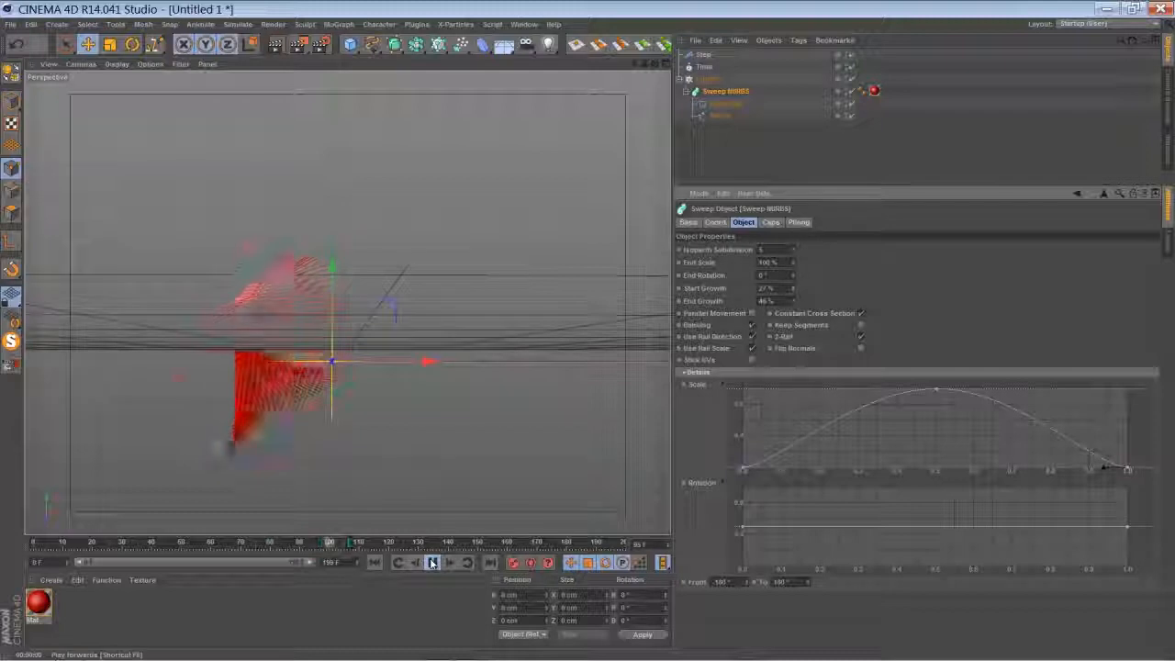
pyautogui.click(433, 562)
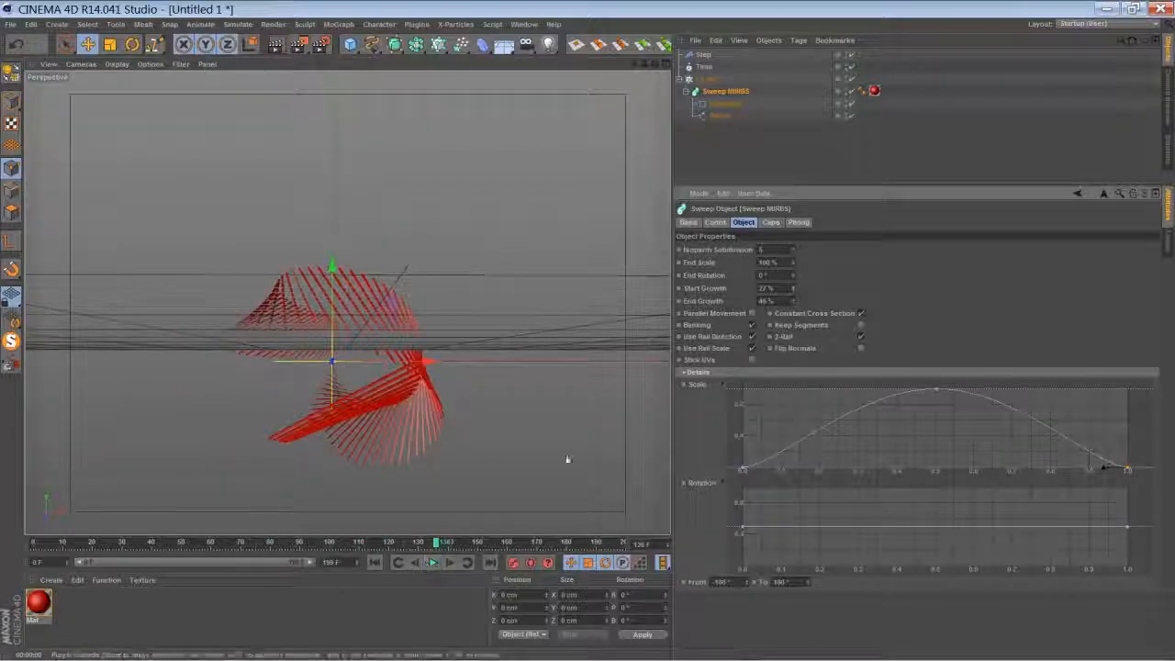